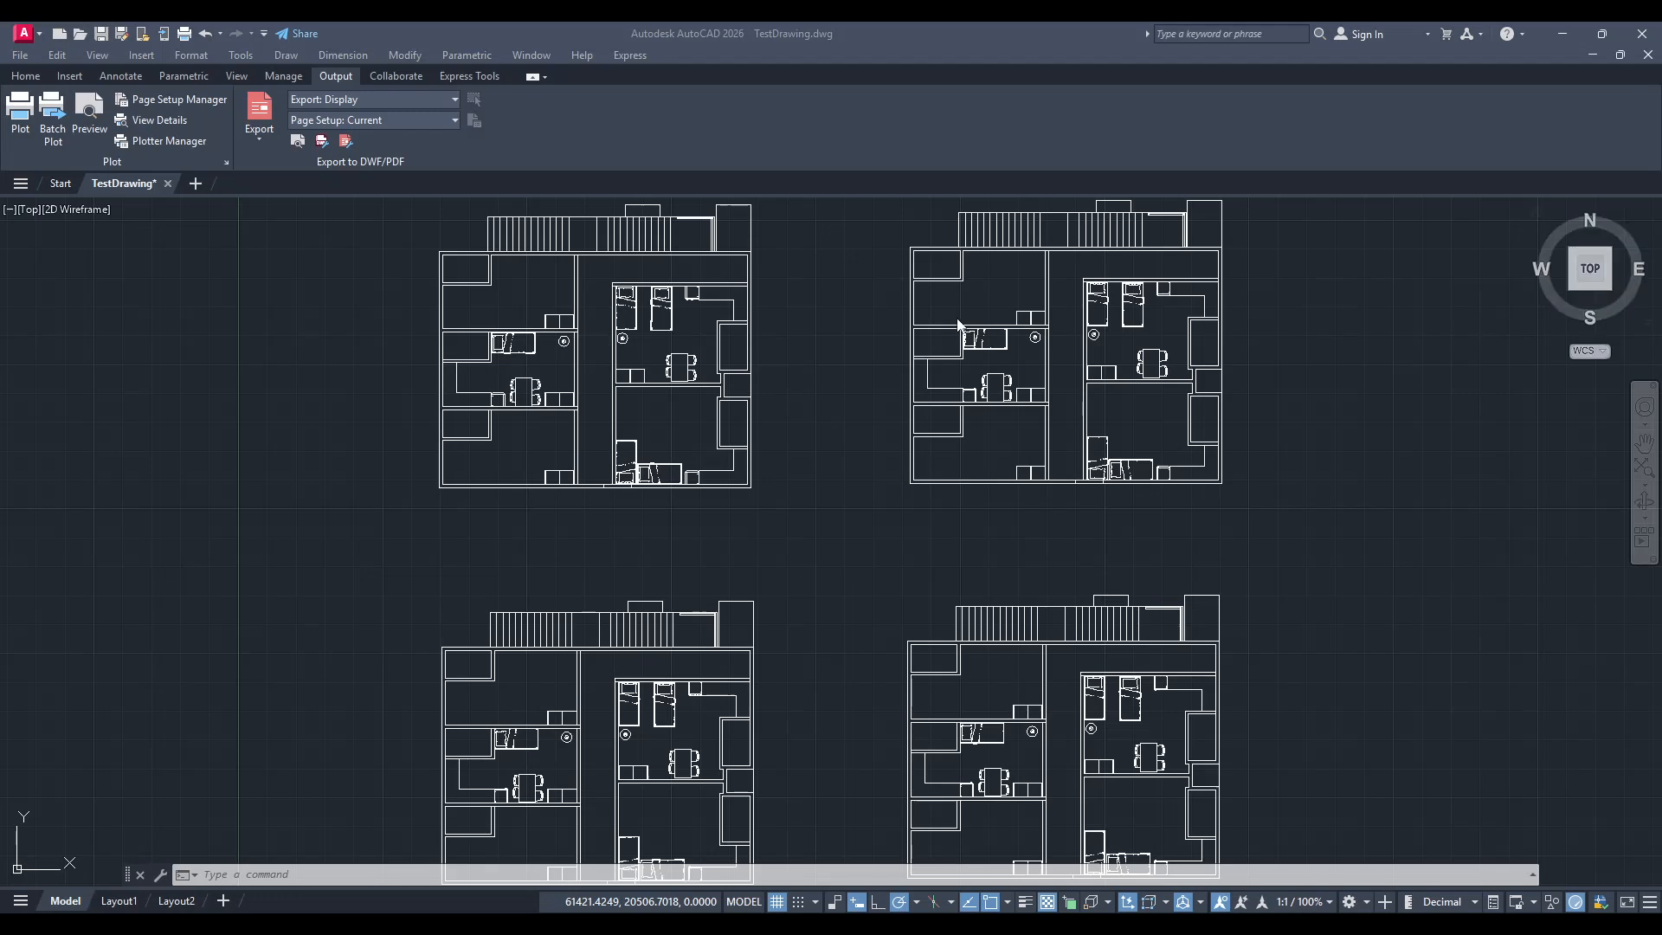
mouse_move(862, 431)
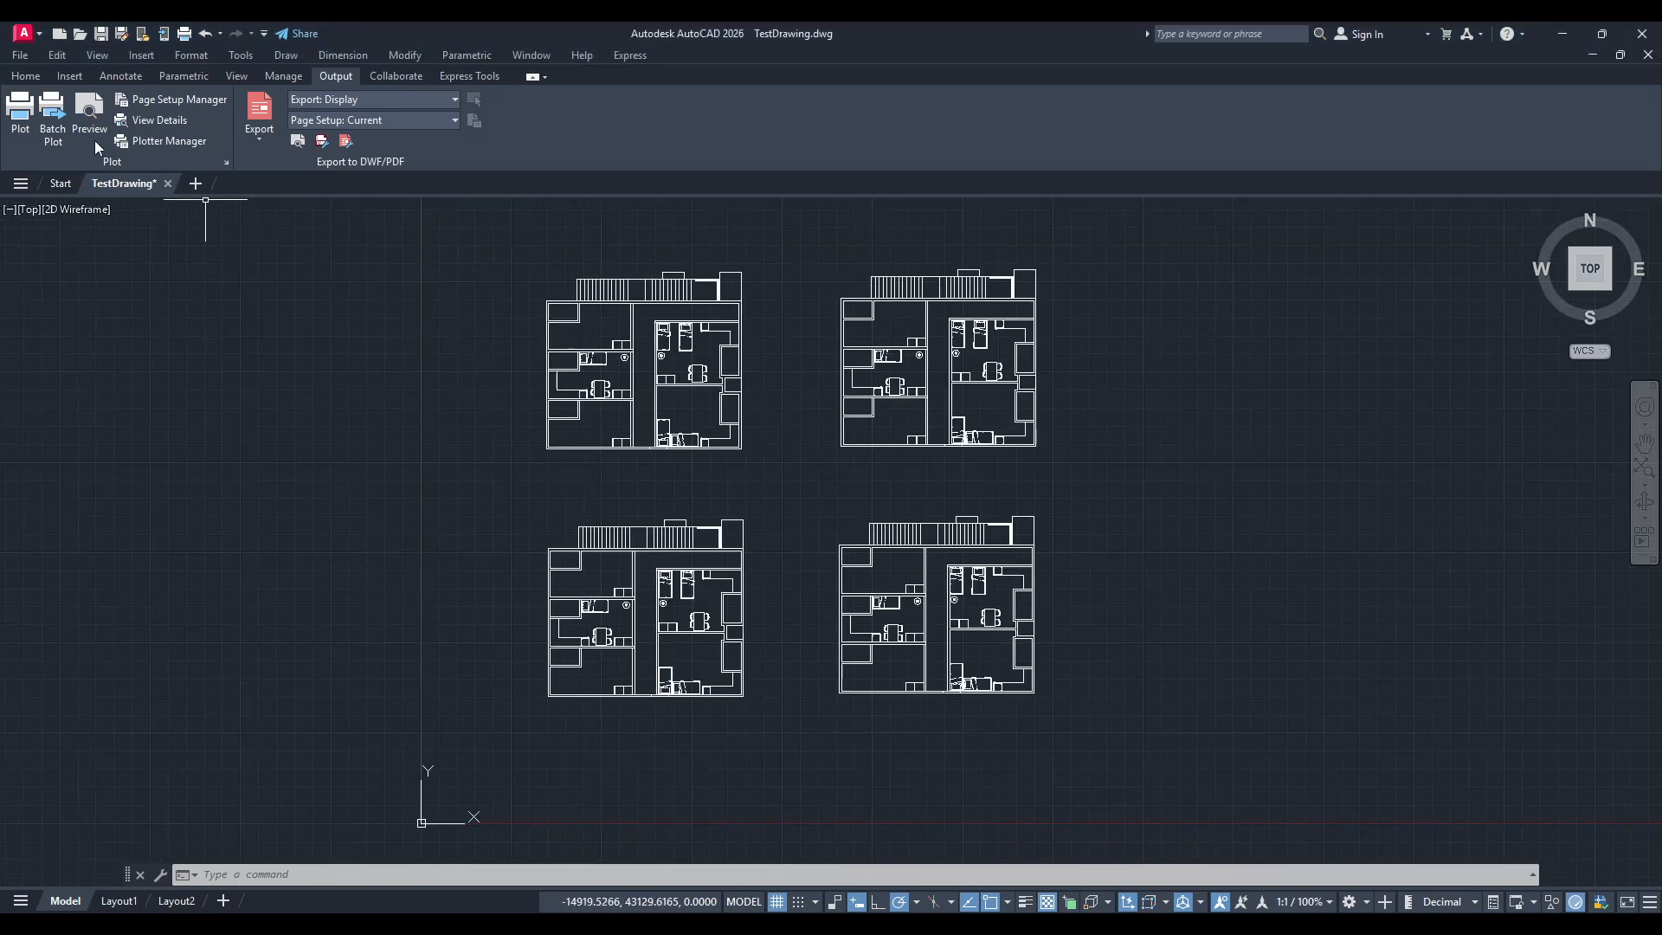
- Show the Home drawing tools and zoom out to fit all four apartment floor plans
click(24, 76)
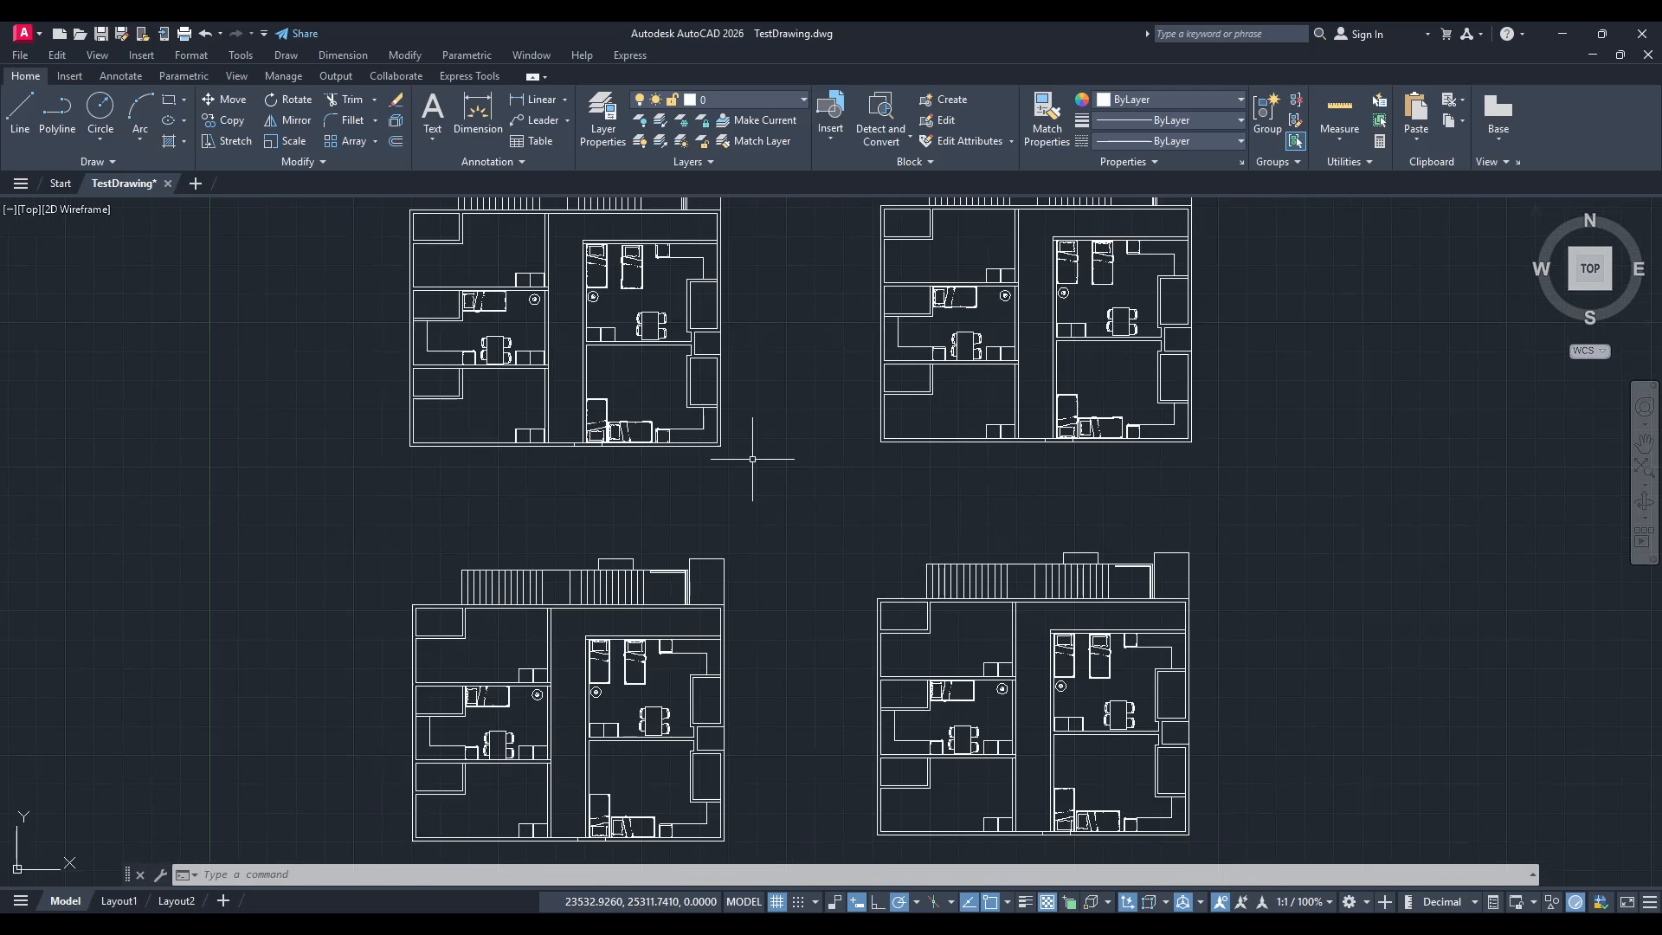
scroll(down, 3)
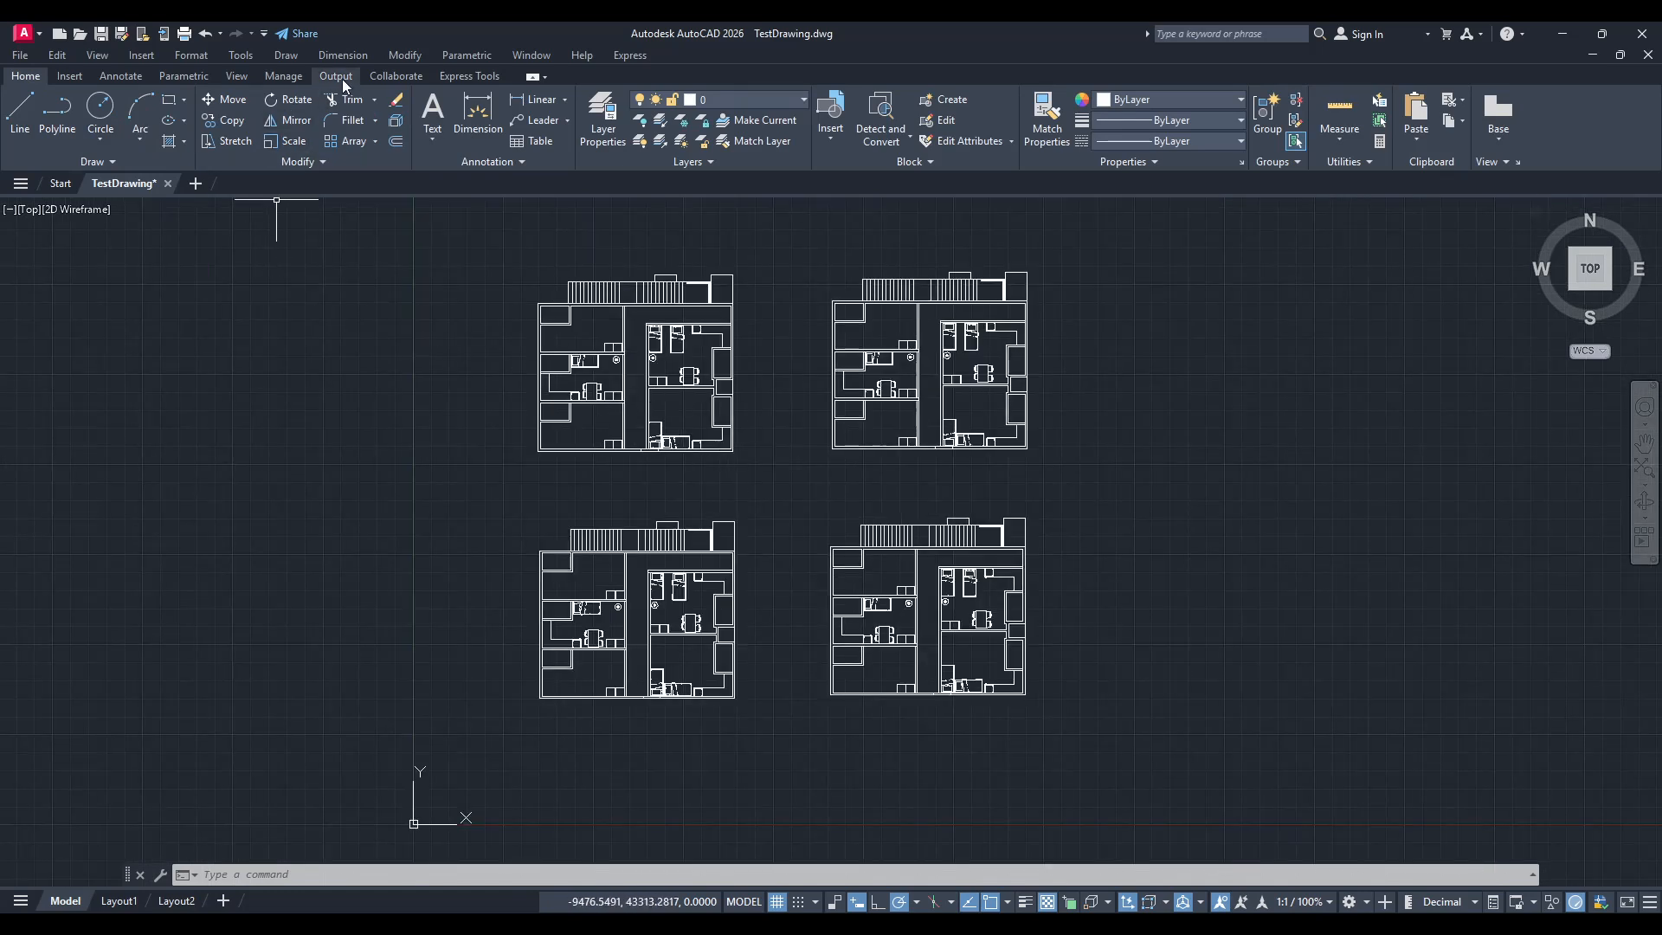
- List the Output export formats — DWFx, DWF and PDF — for the drawing
click(336, 76)
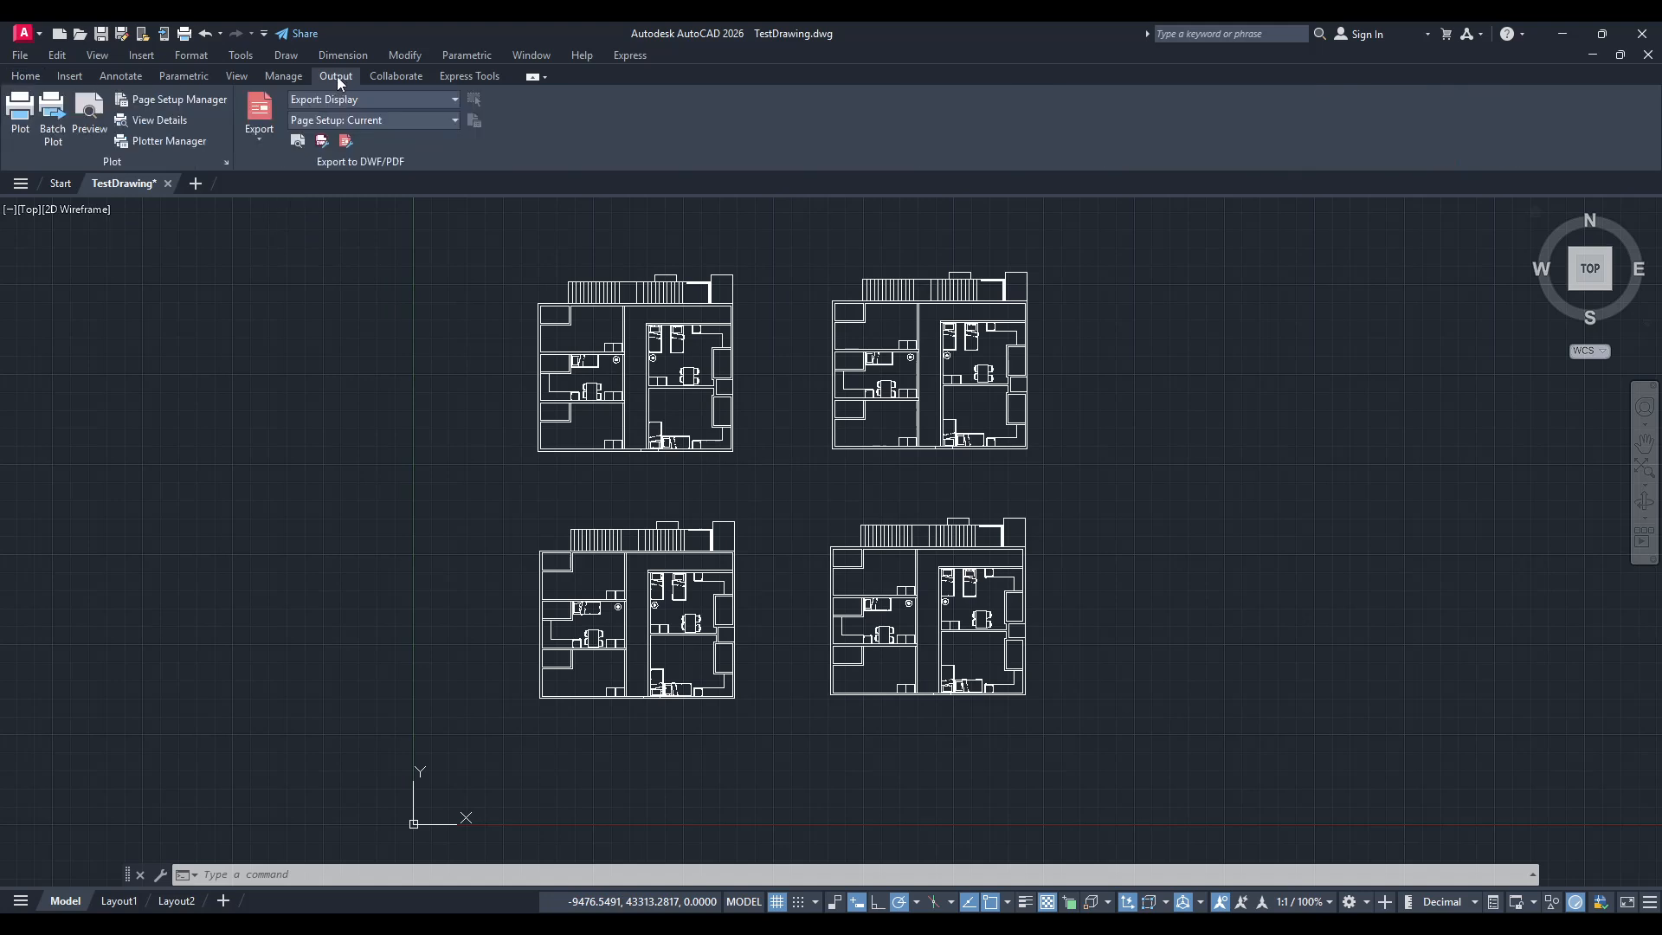
mouse_move(269, 170)
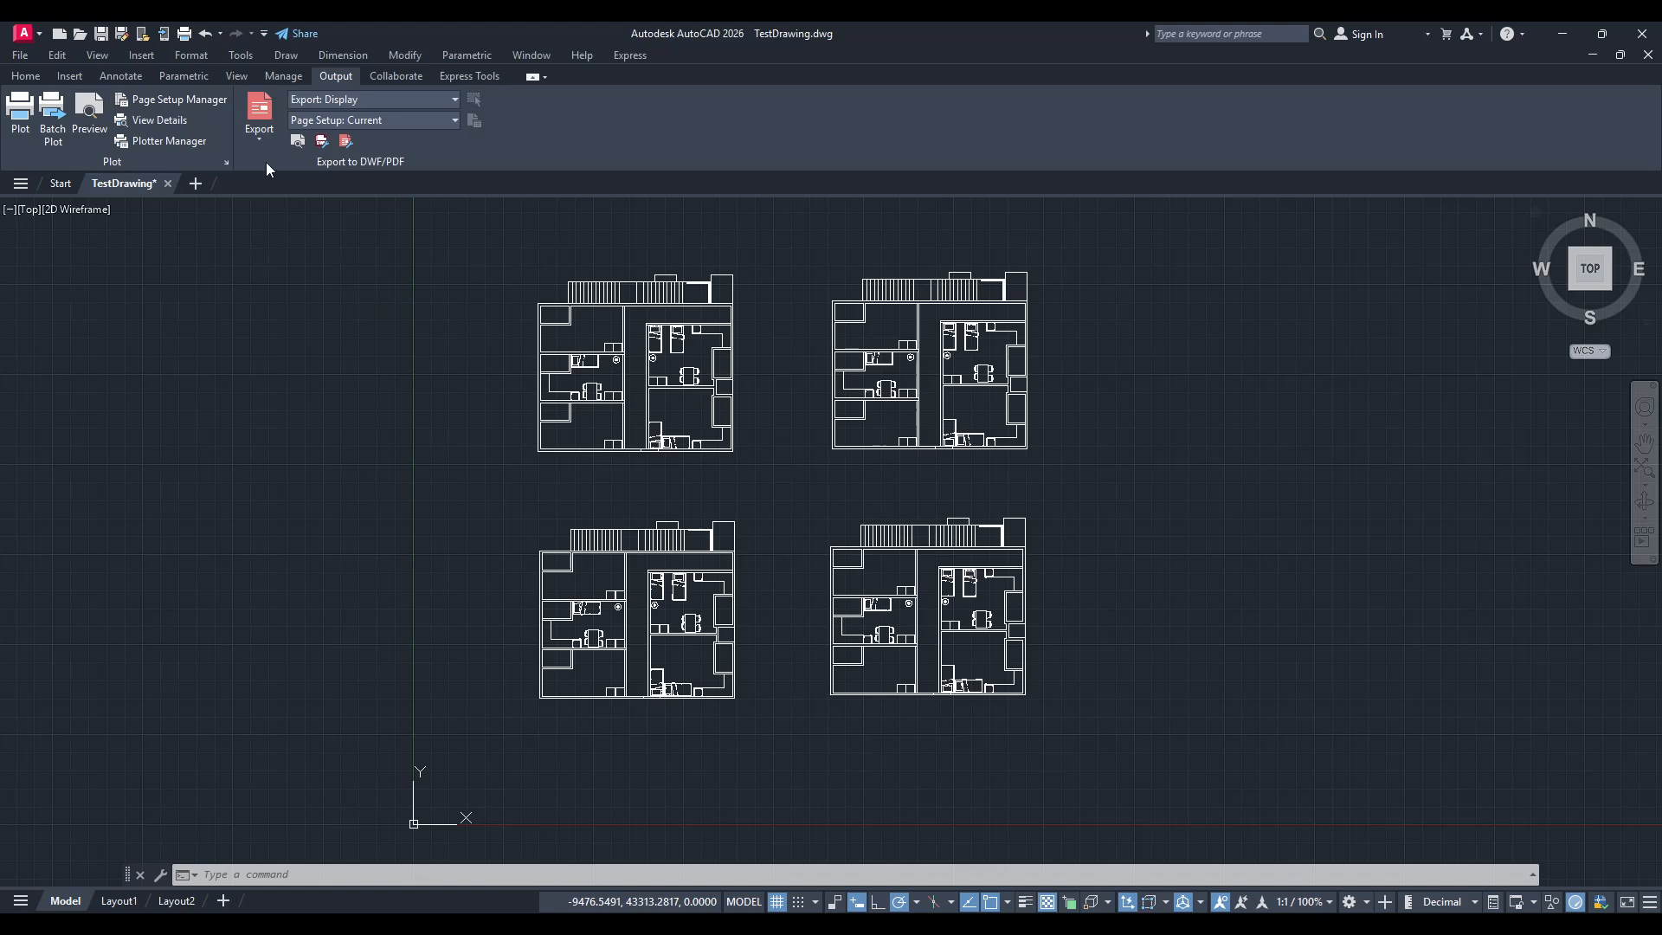
mouse_move(329, 177)
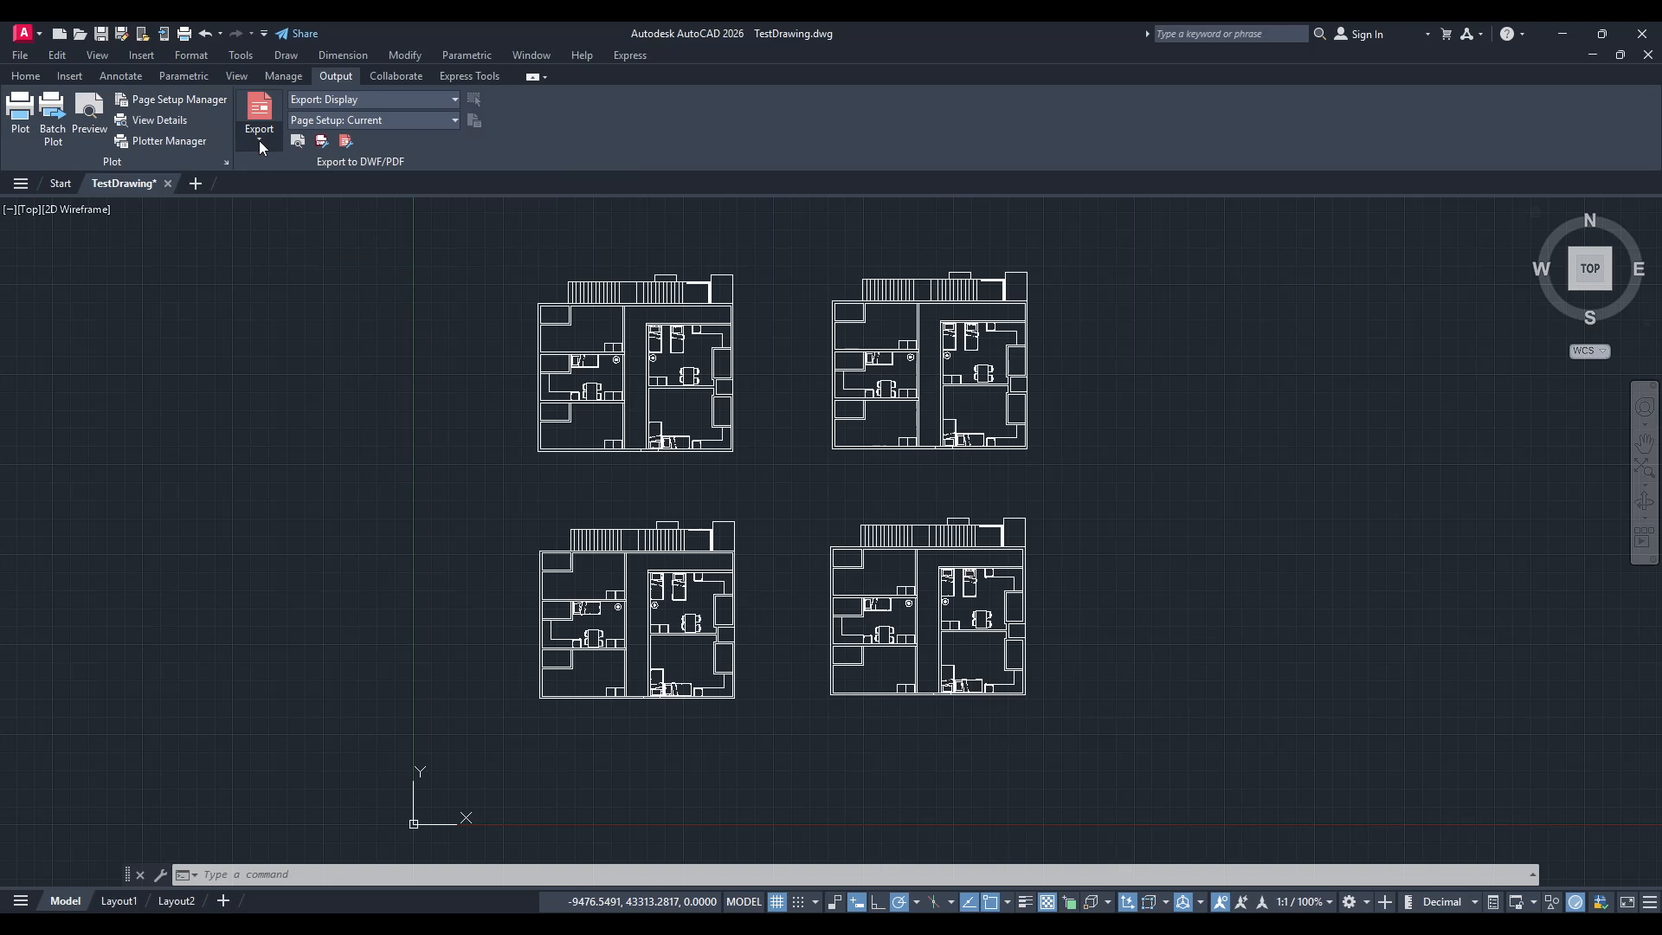
click(258, 112)
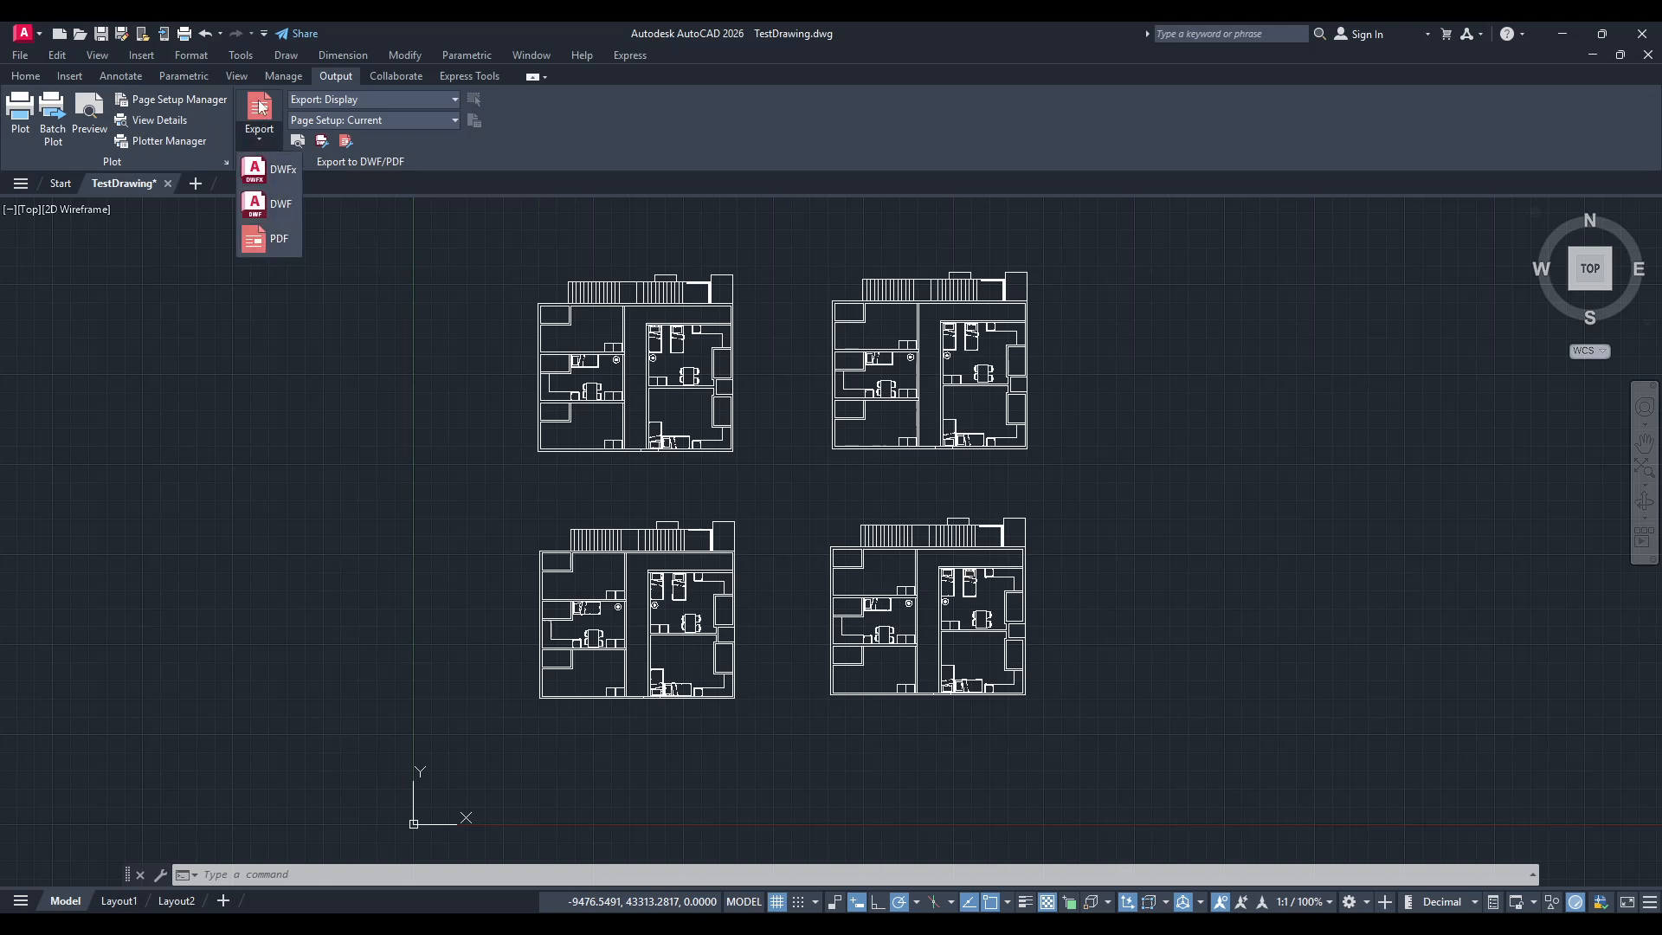
mouse_move(289, 187)
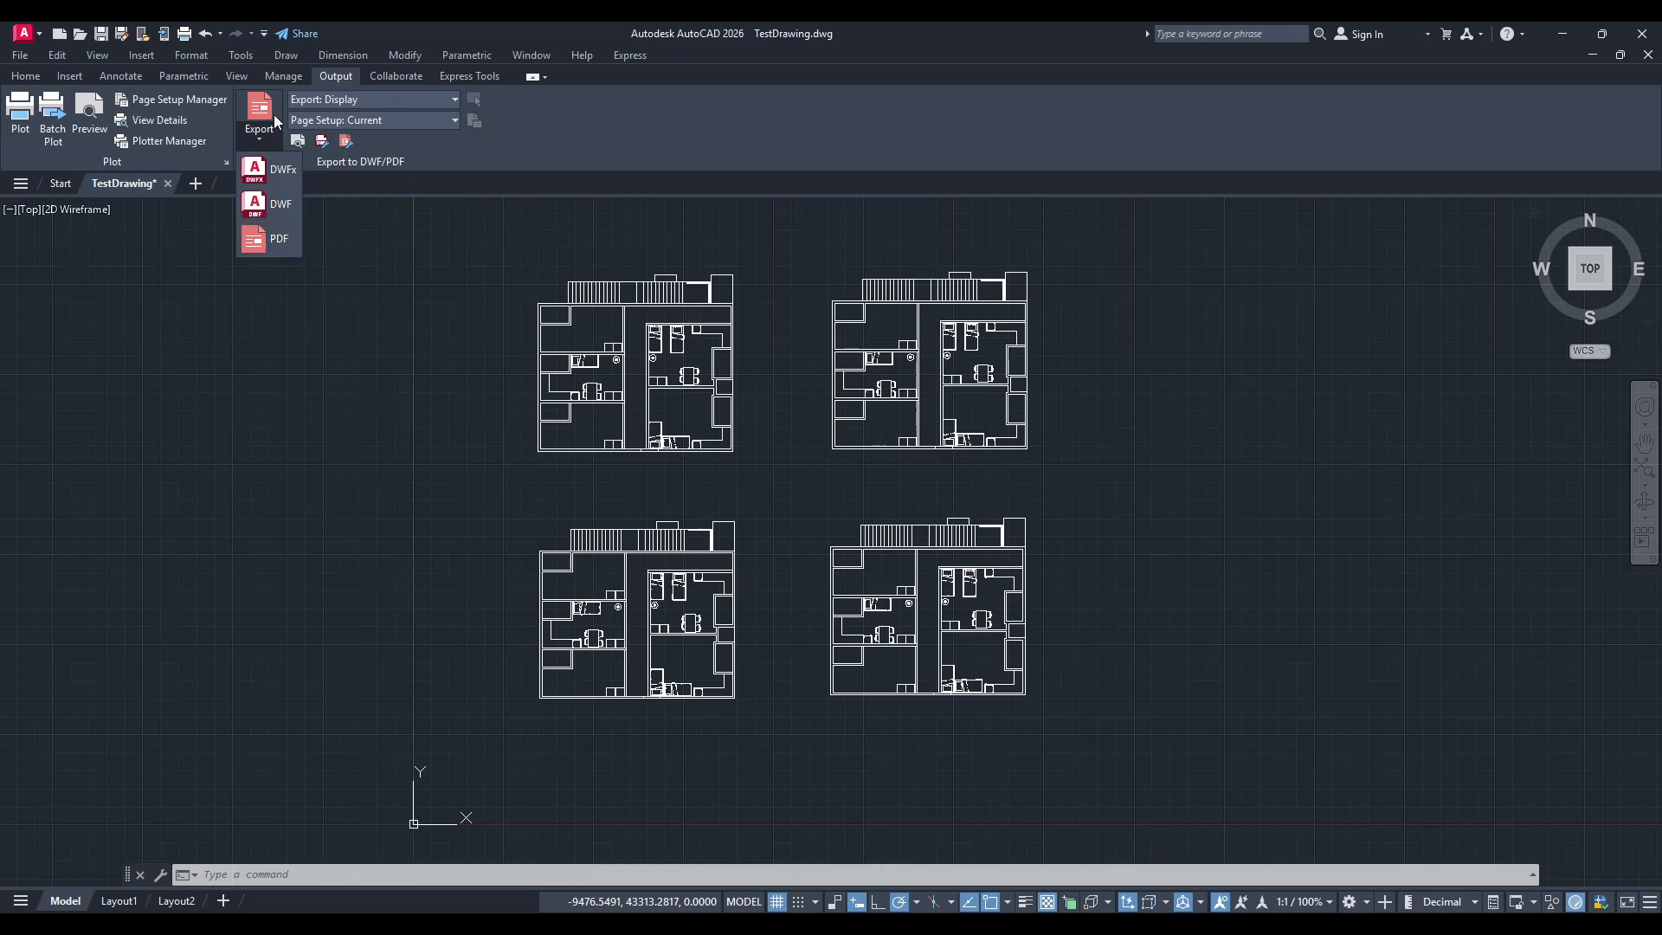
mouse_move(267, 263)
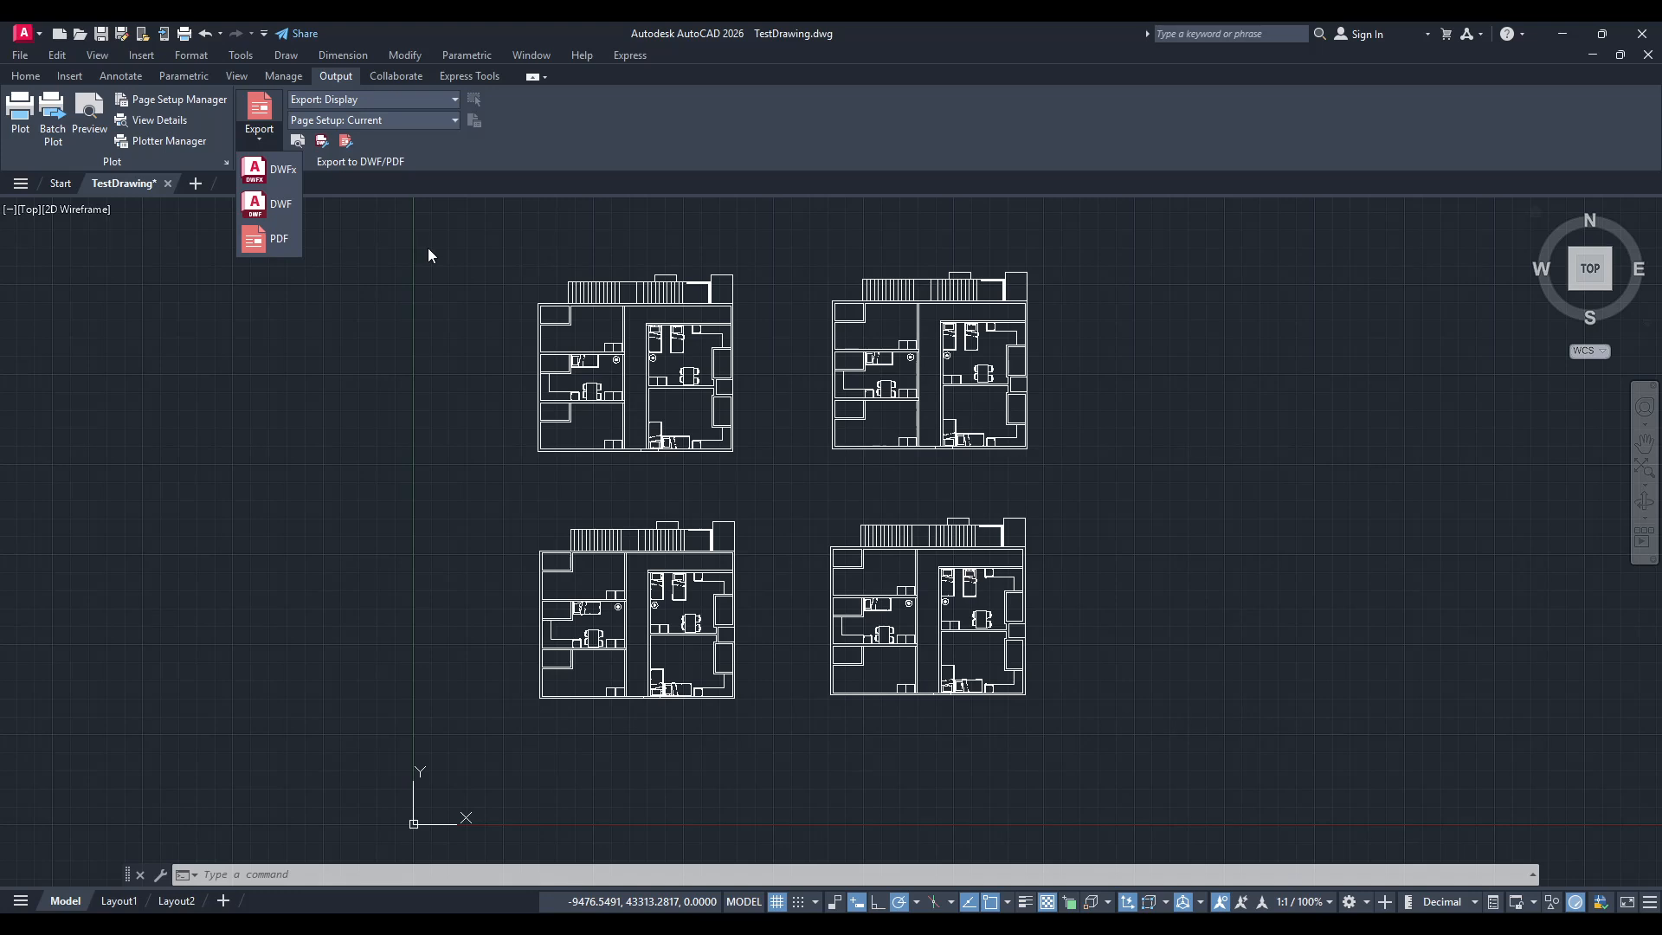
mouse_move(273, 246)
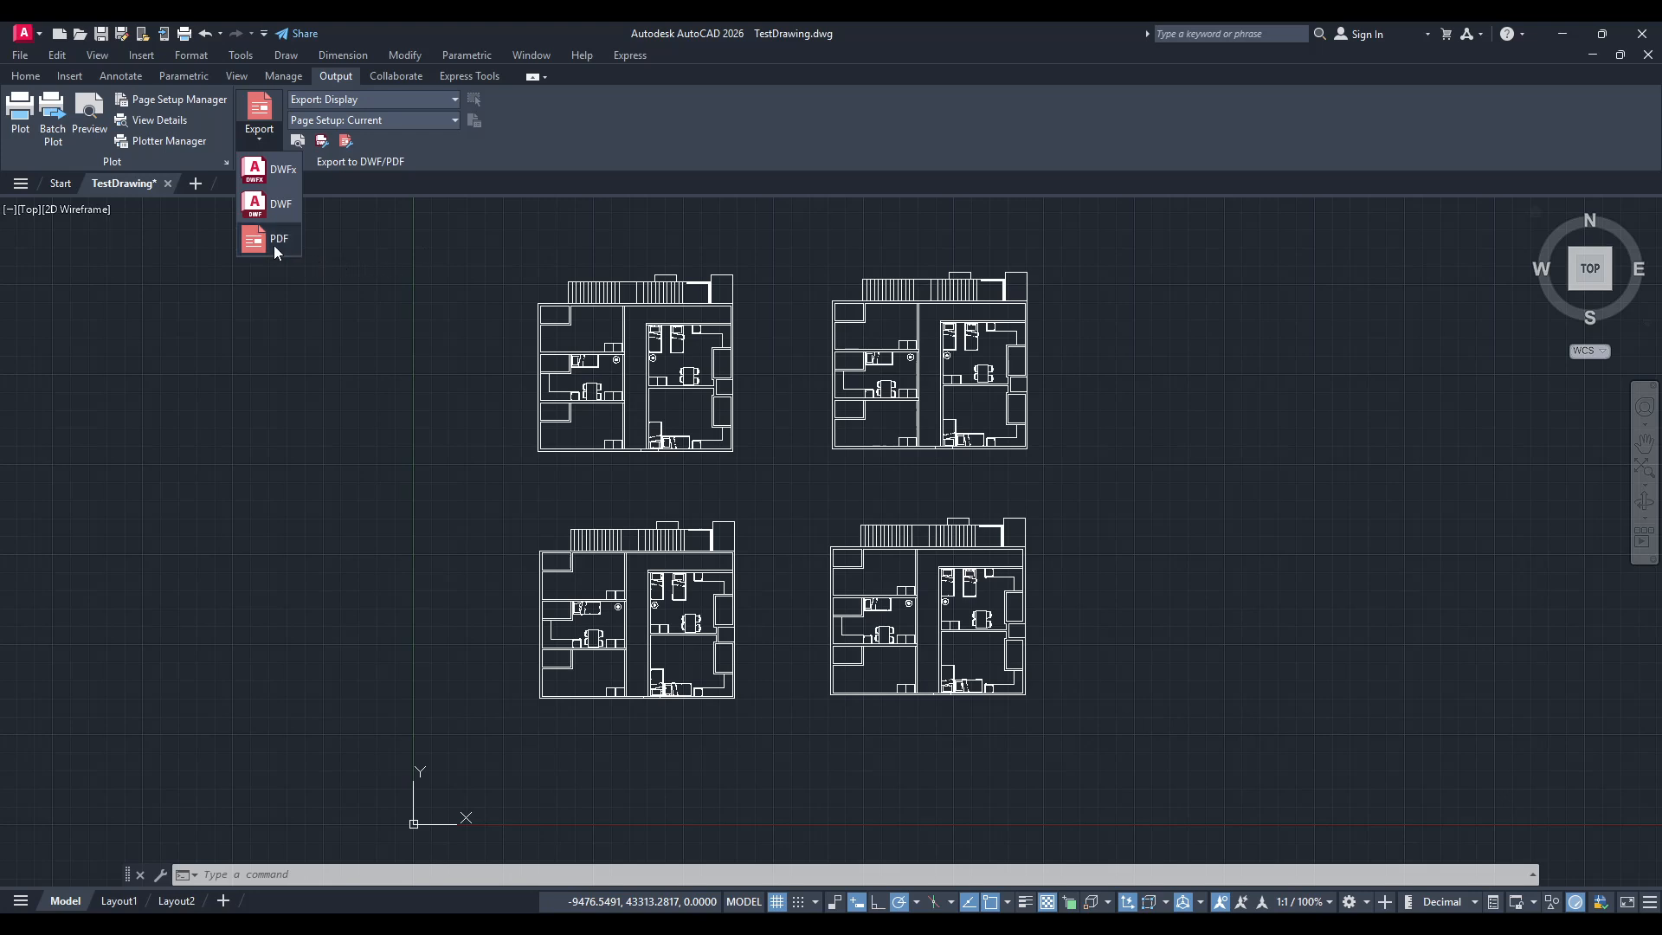
- Choose PDF export, proposing TestDrawing.pdf on the Desktop with General Documentation preset
click(274, 246)
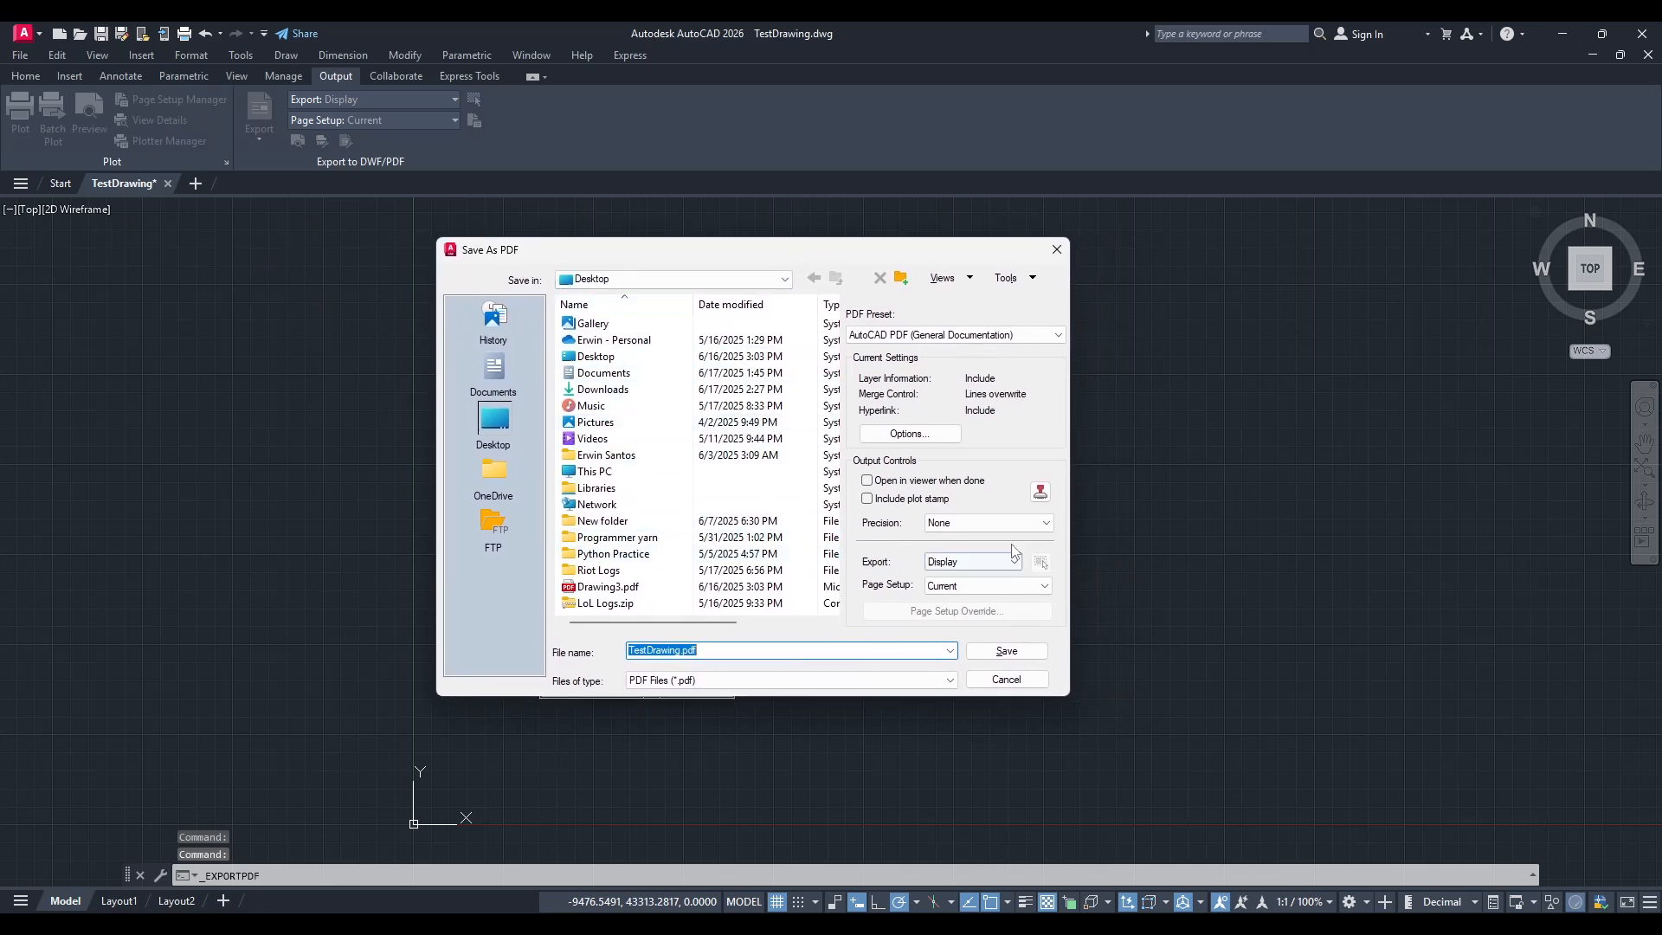
mouse_move(929, 540)
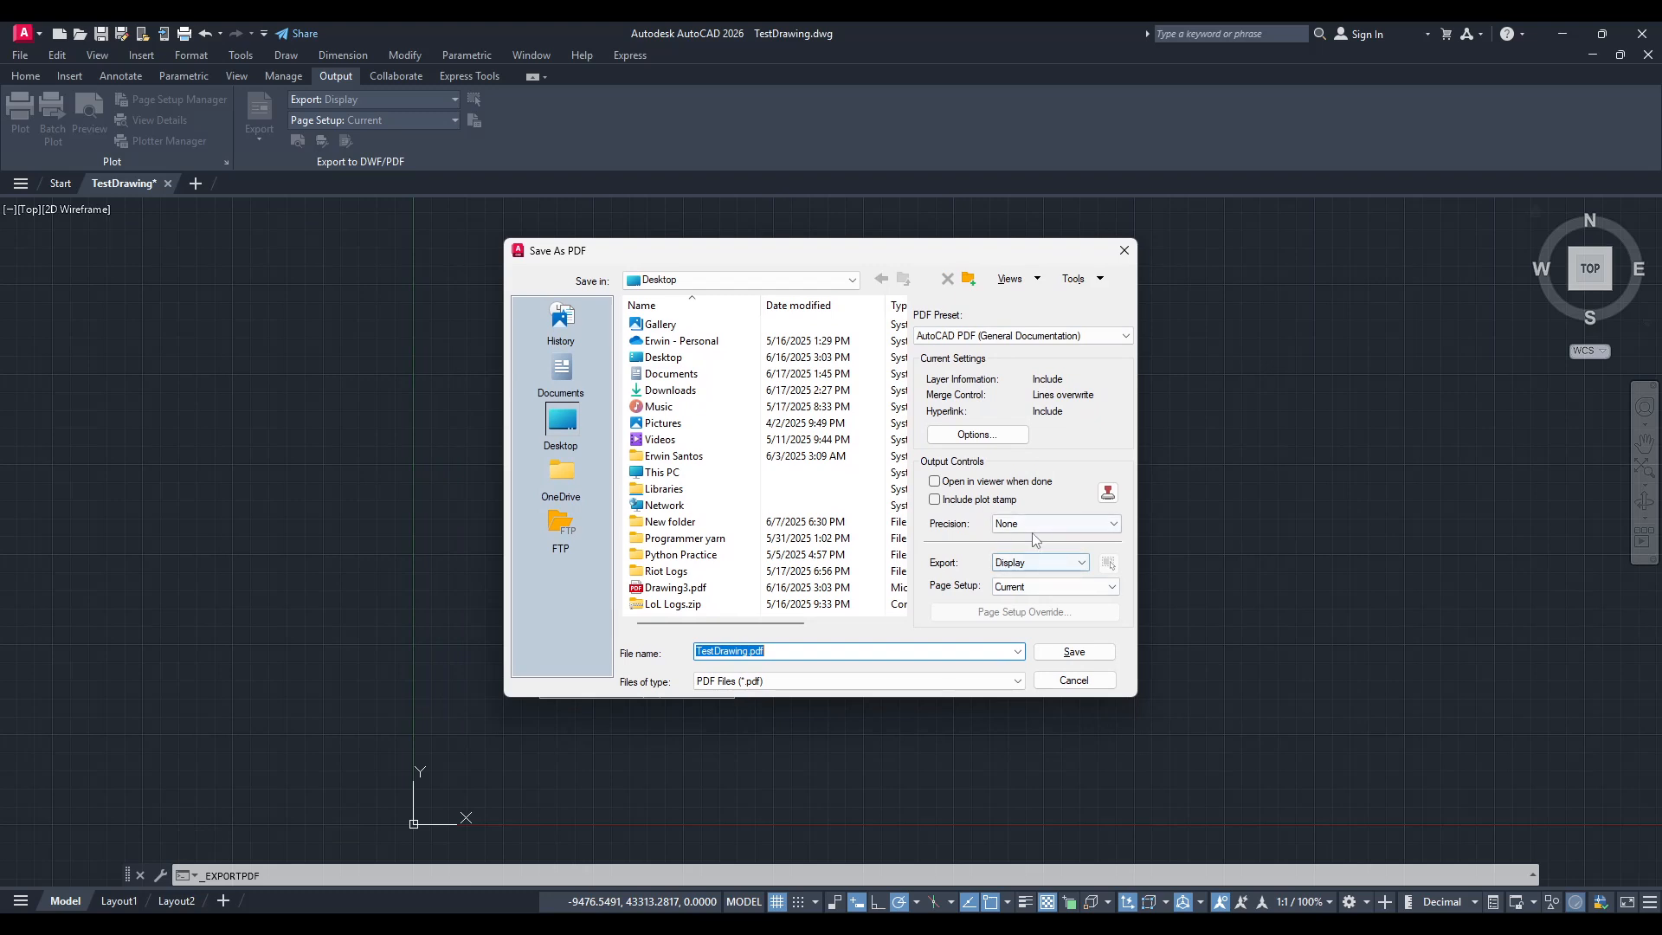
mouse_move(957, 481)
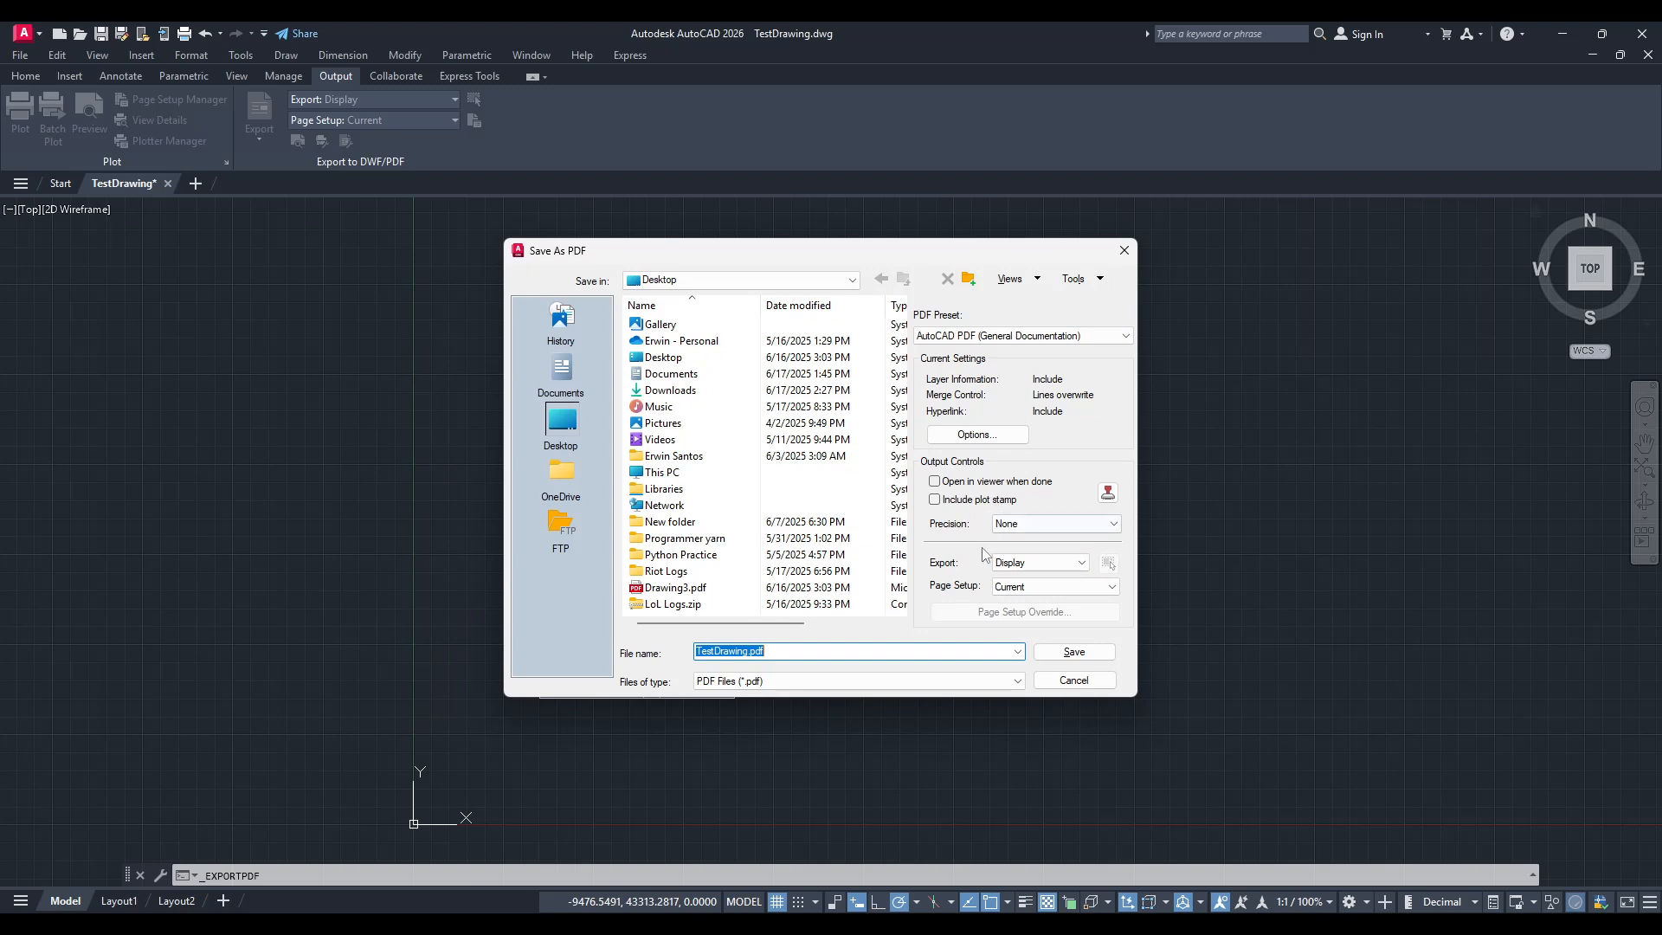
mouse_move(968, 575)
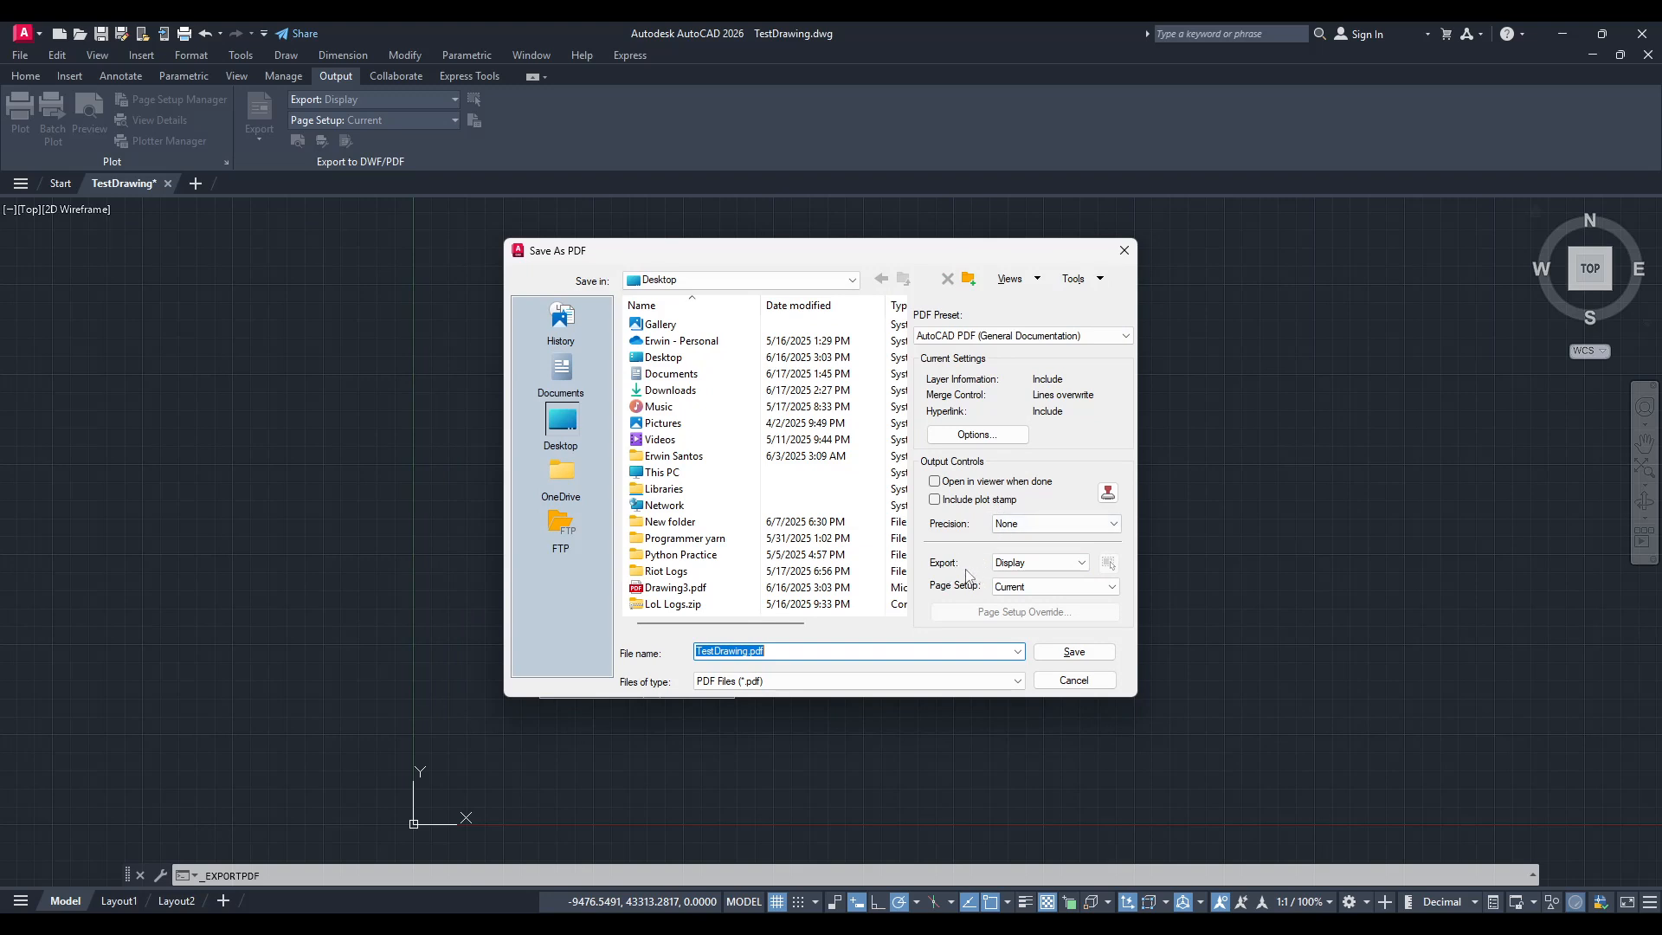
mouse_move(952, 575)
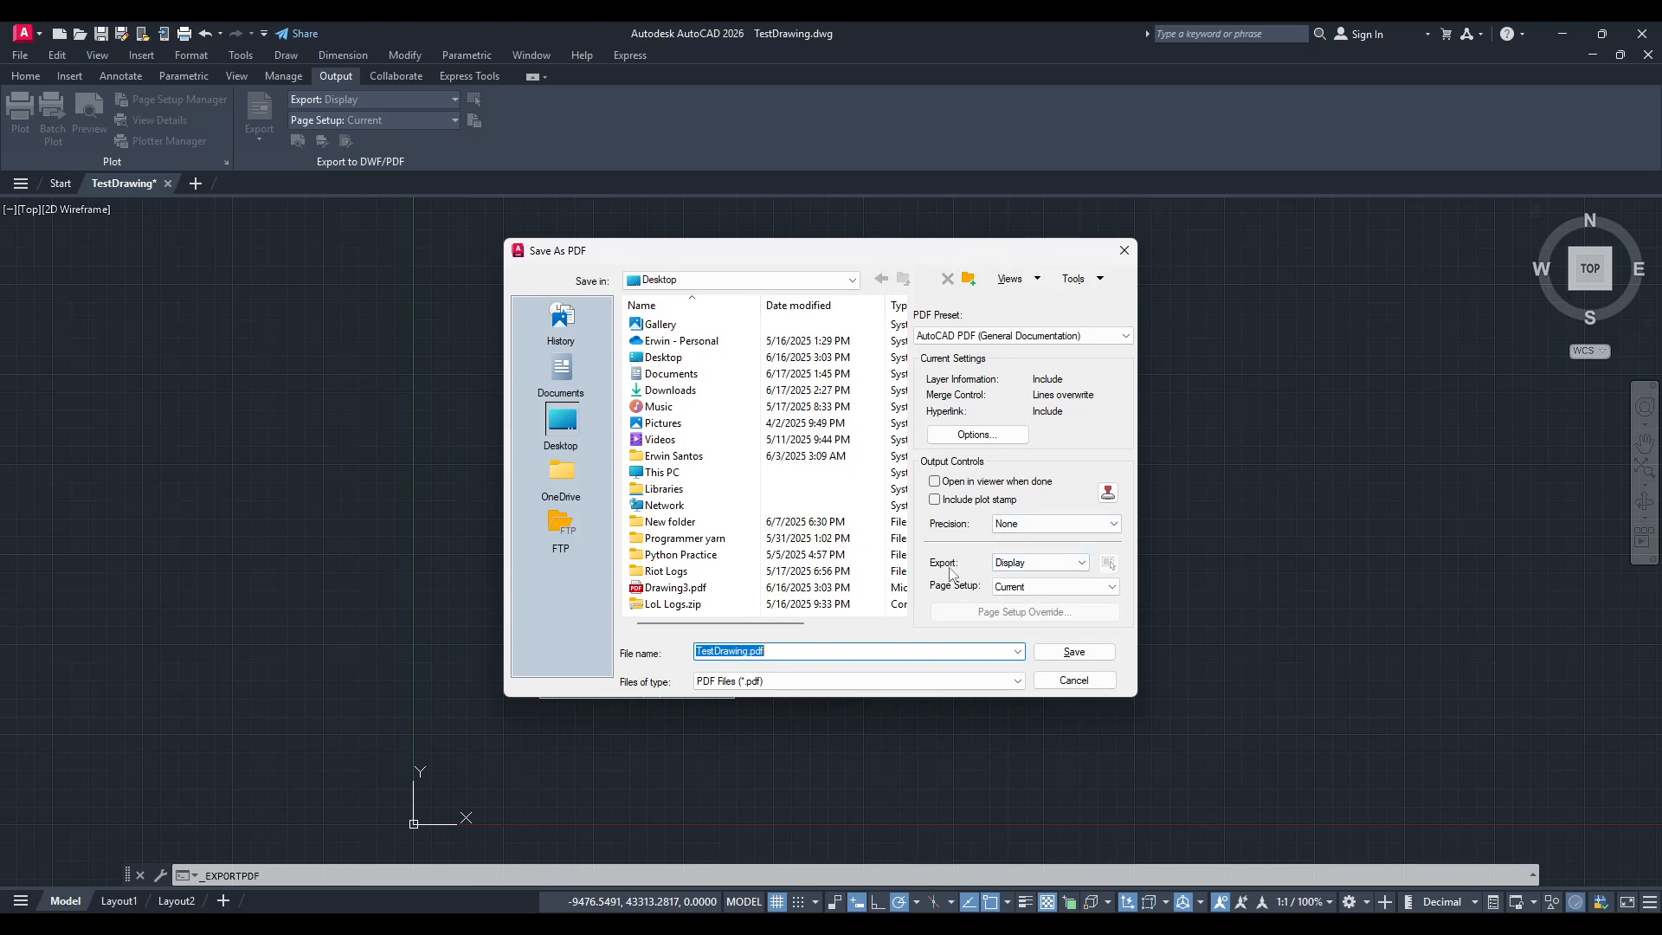
- Change the PDF export area from Display to a hand-picked Window
click(1080, 563)
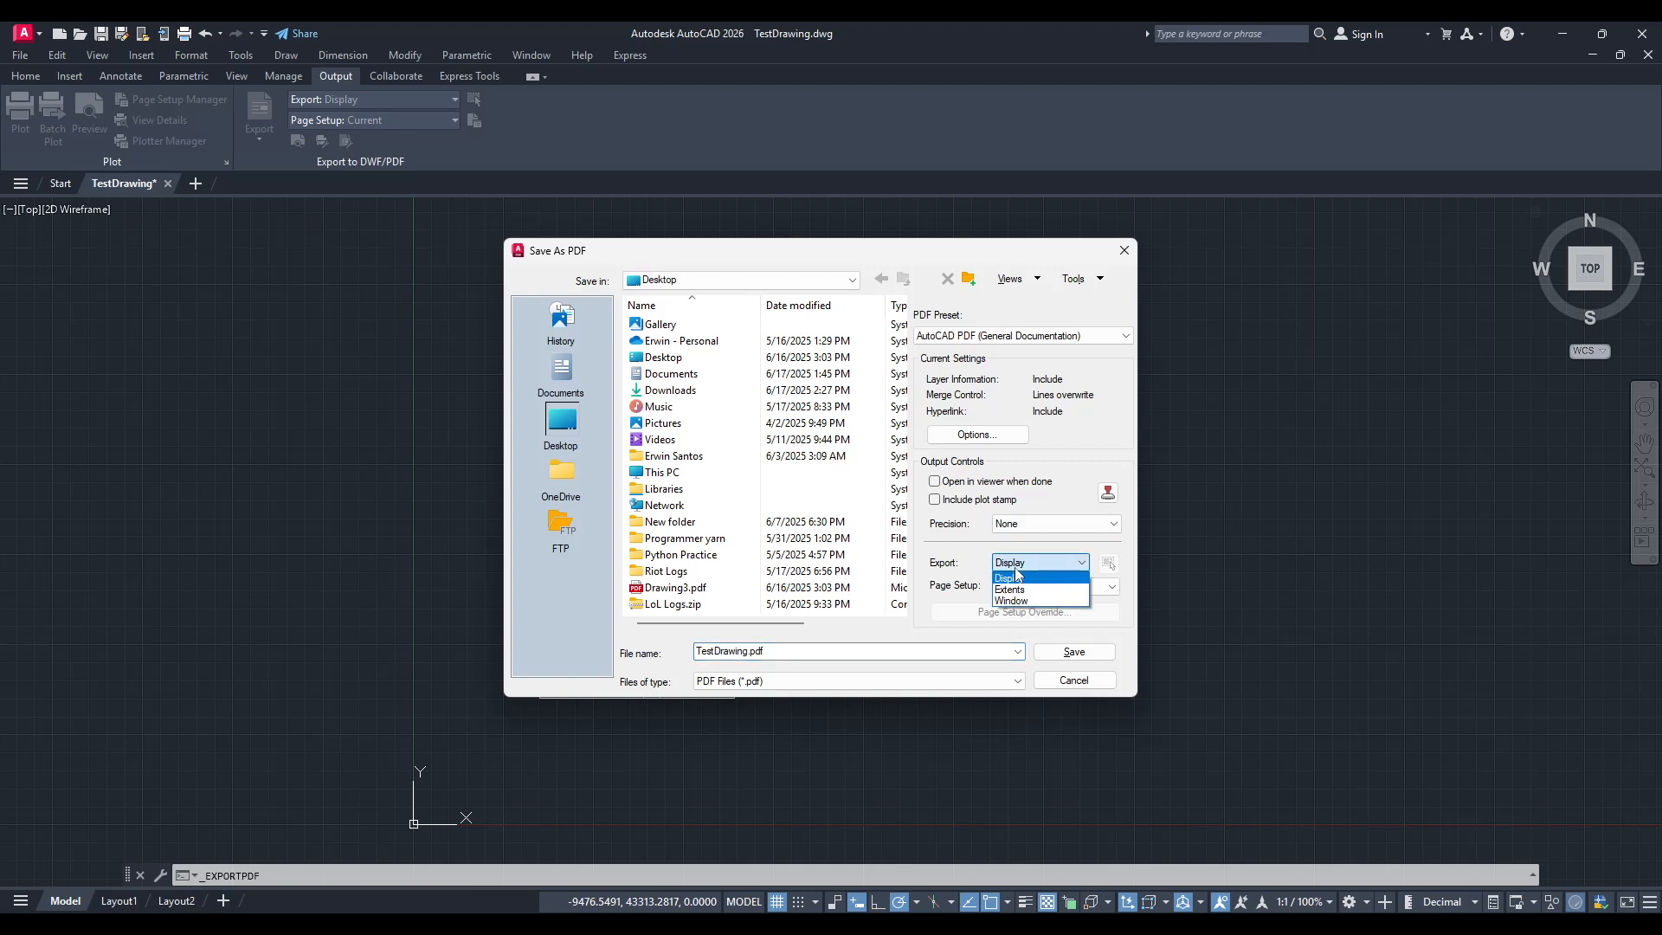
mouse_move(1007, 589)
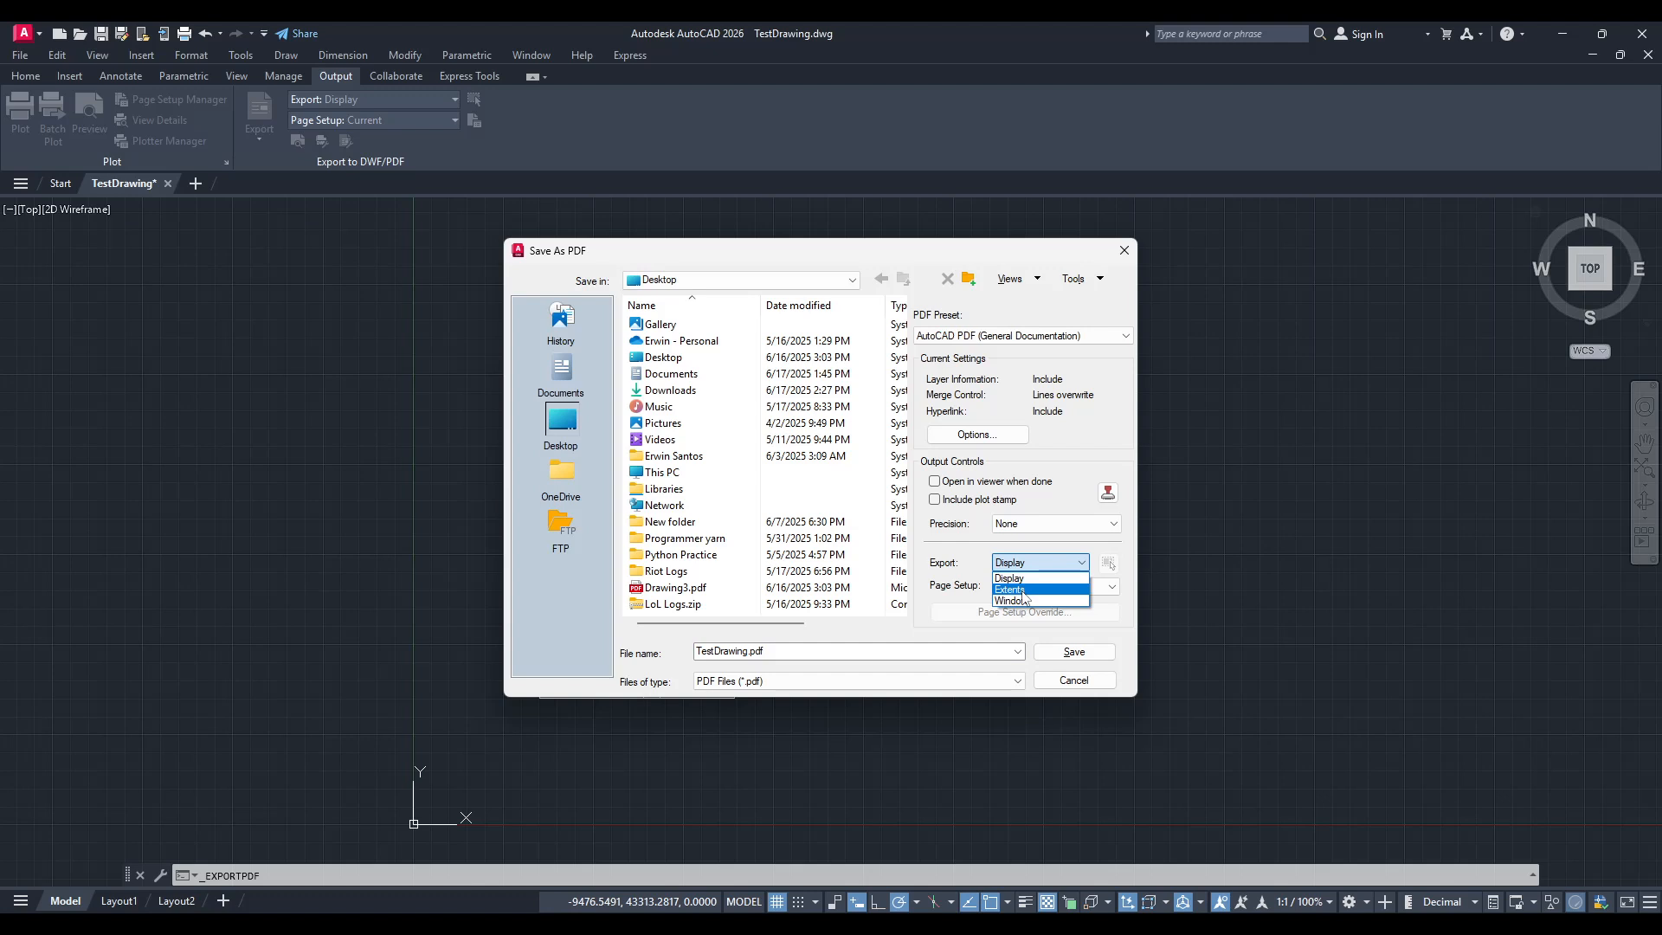
click(1021, 601)
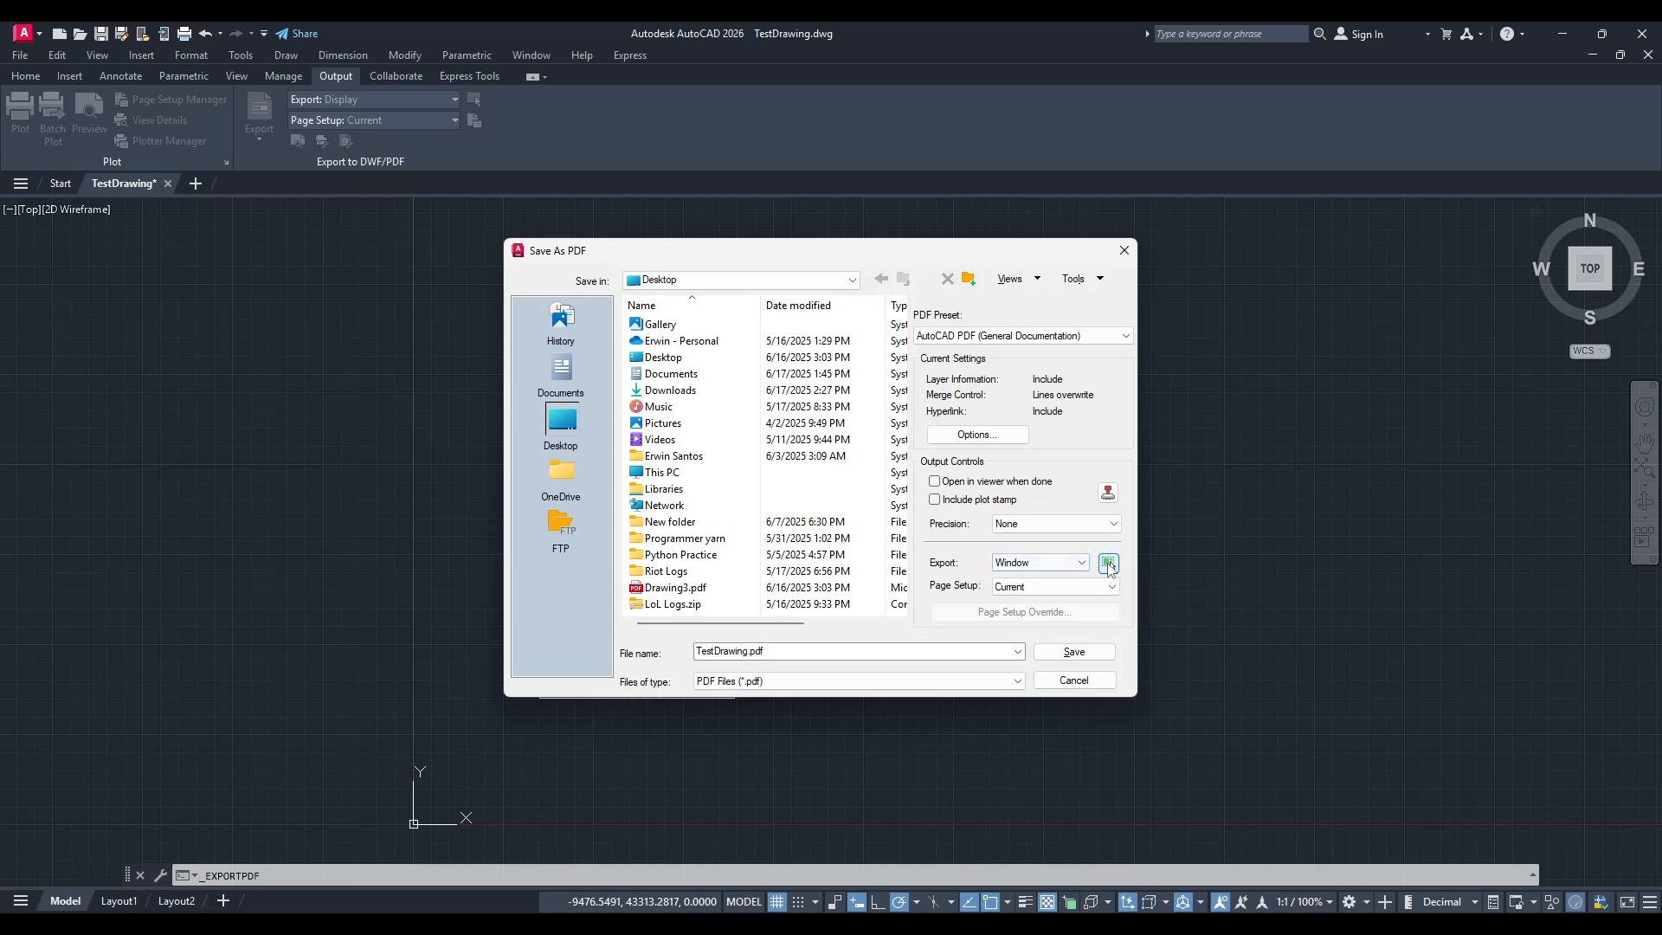
mouse_move(1108, 565)
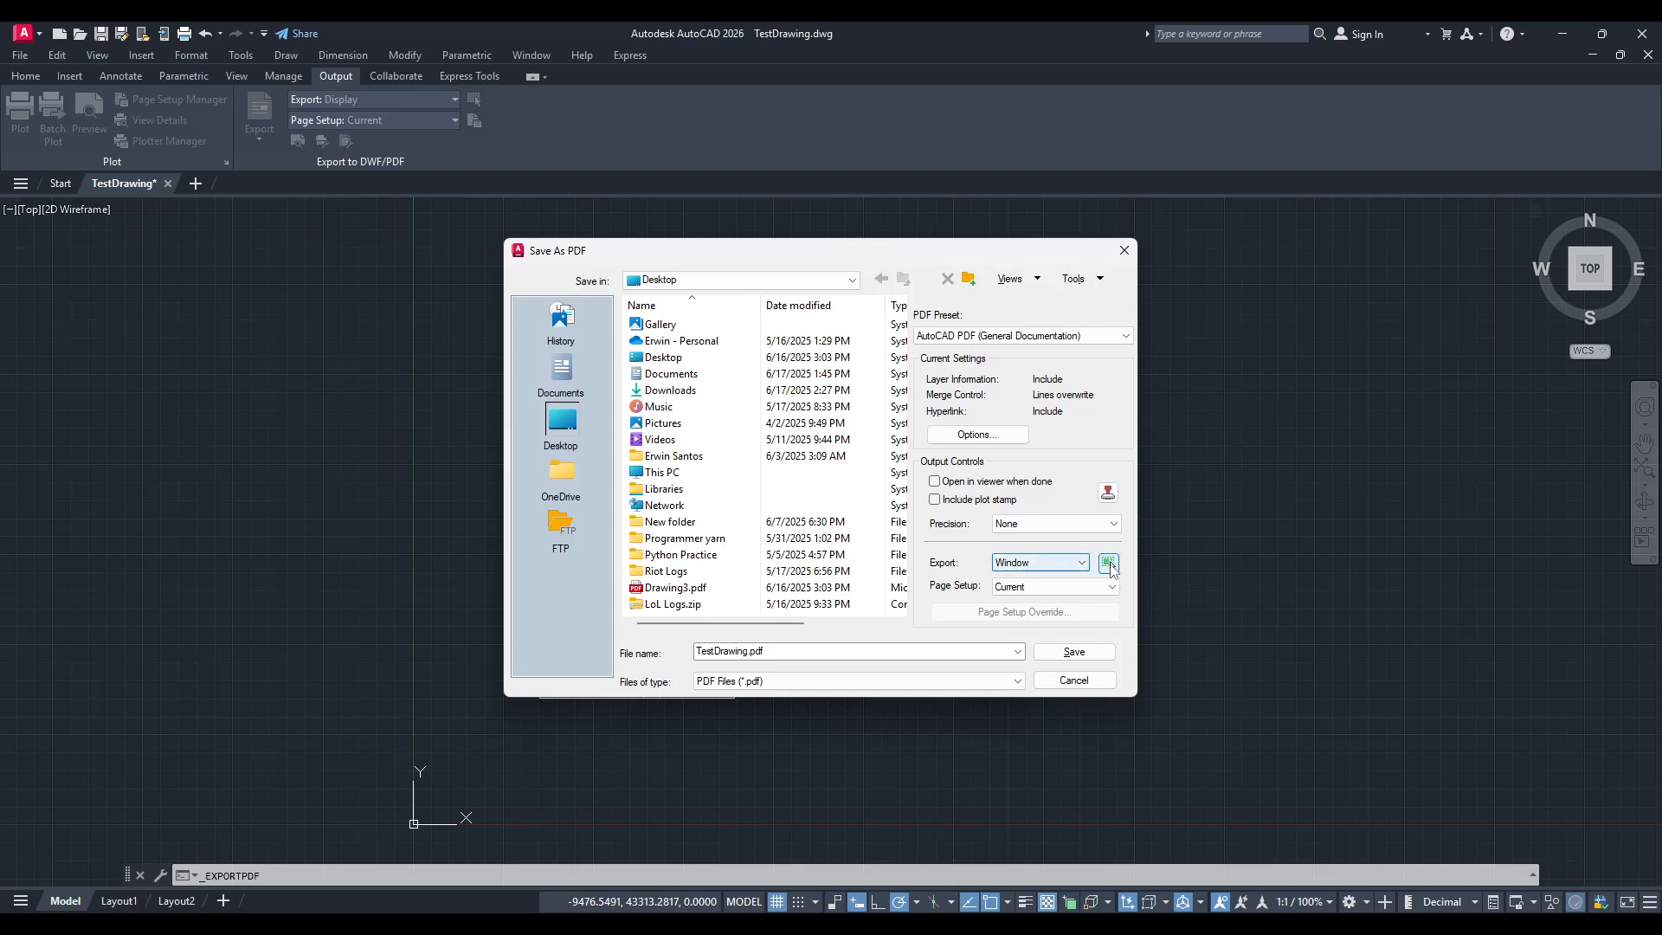
mouse_move(1108, 564)
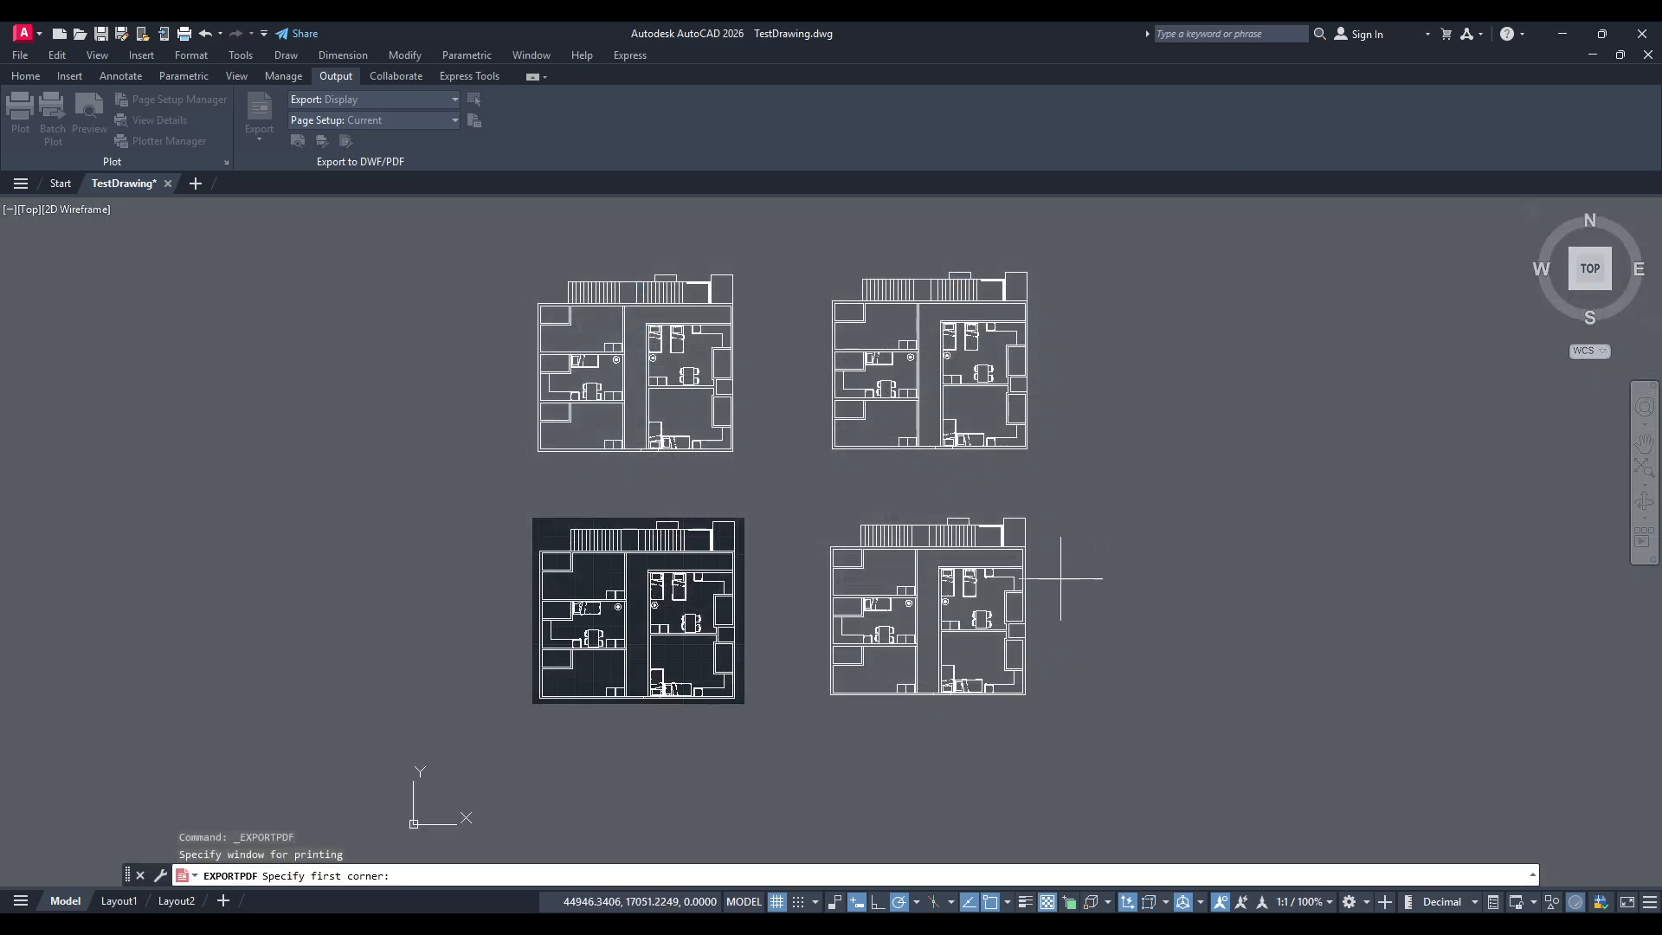
mouse_move(1035, 703)
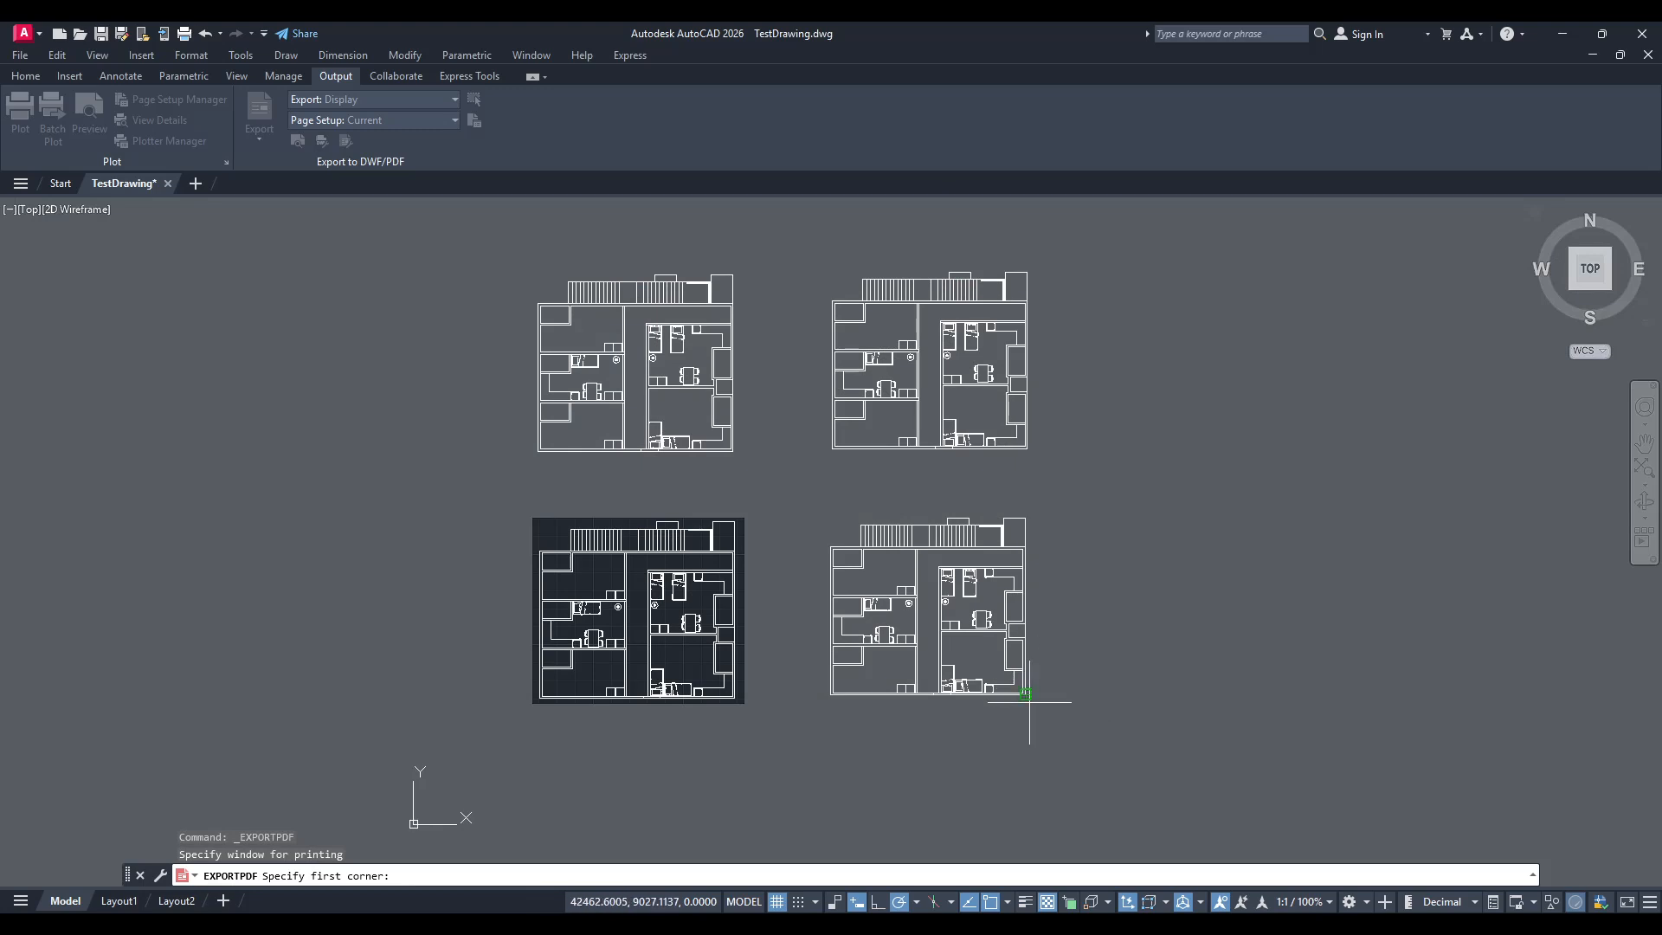
- Pick the two opposite corners of the floor plan area to export
click(1030, 694)
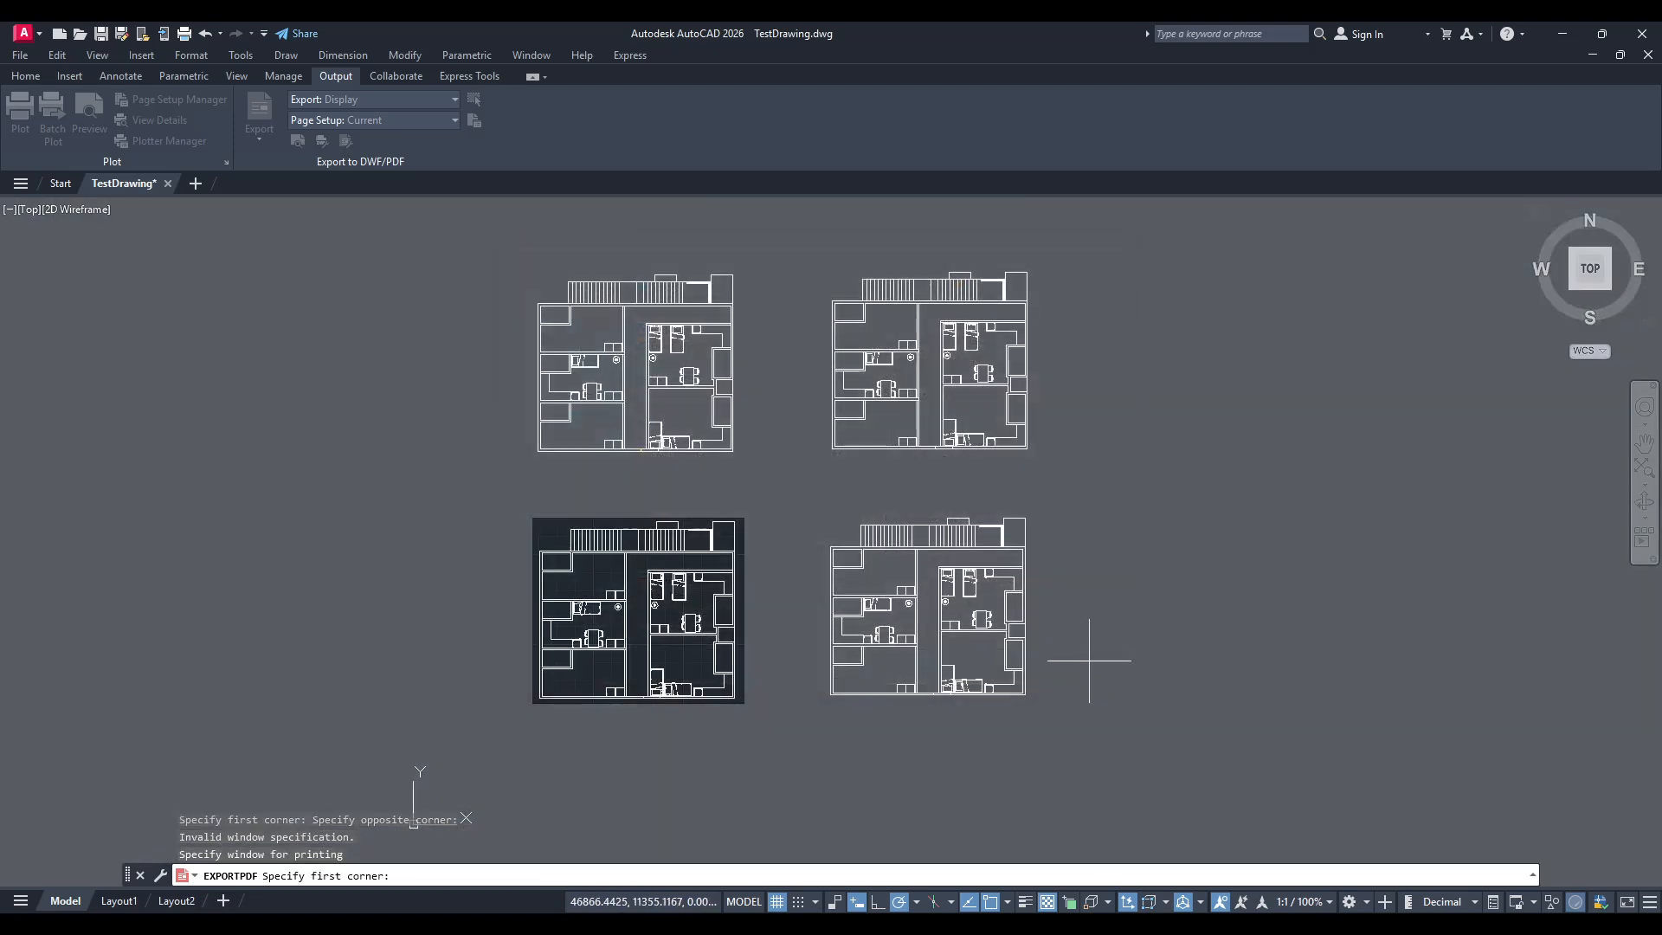
click(855, 561)
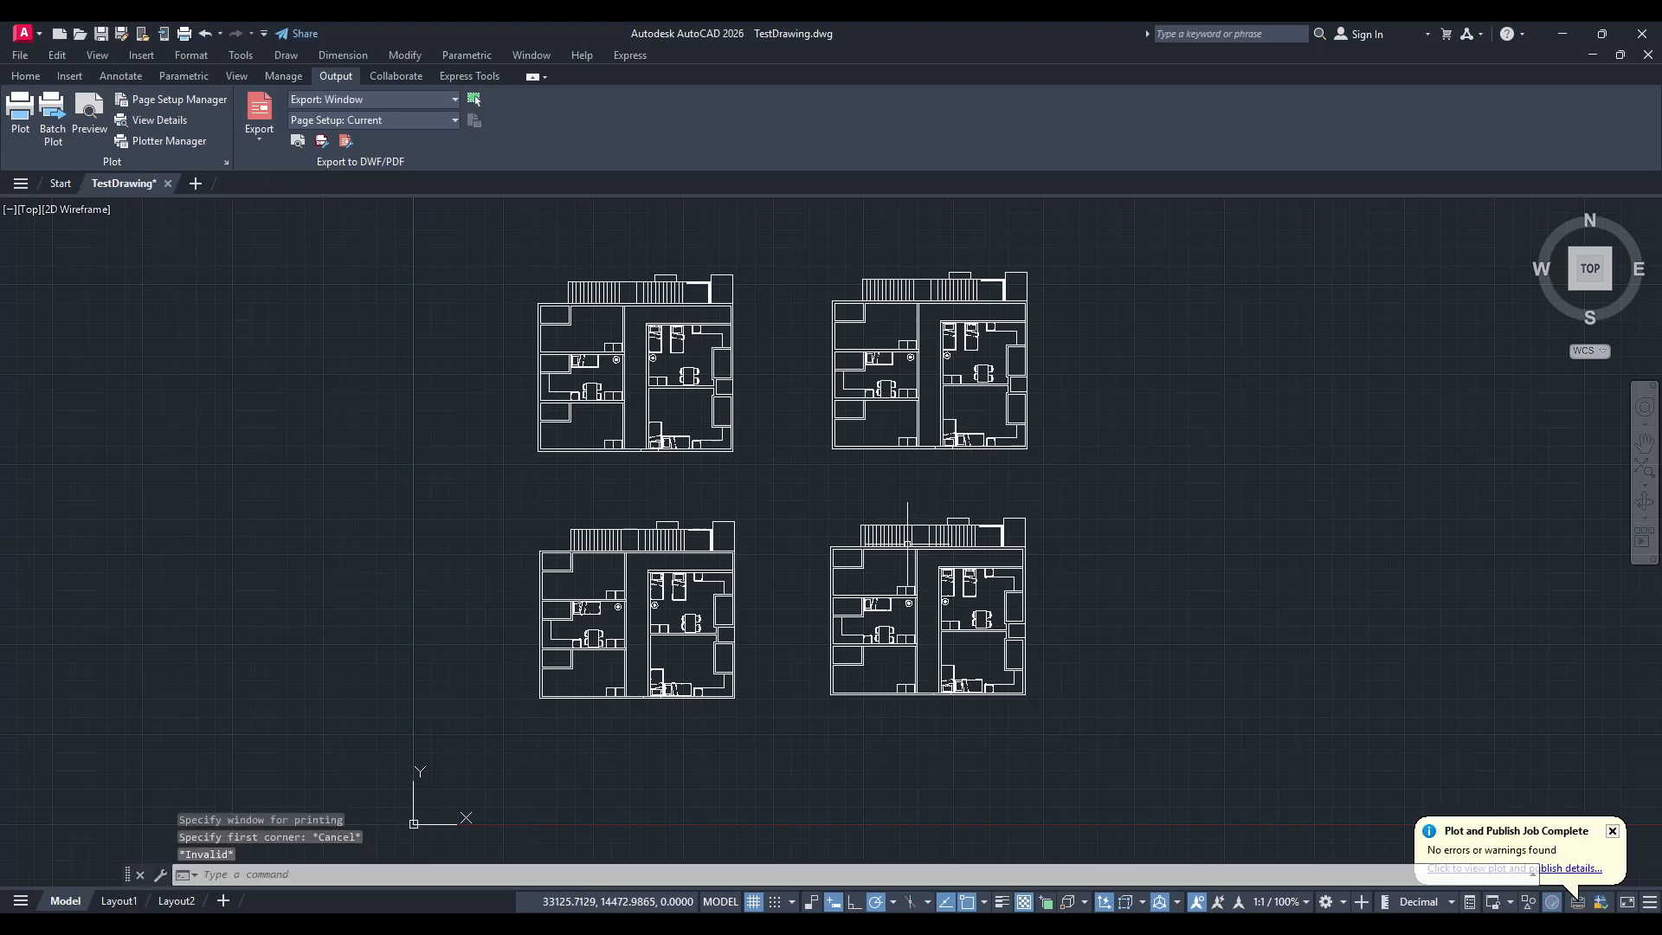
mouse_move(893, 744)
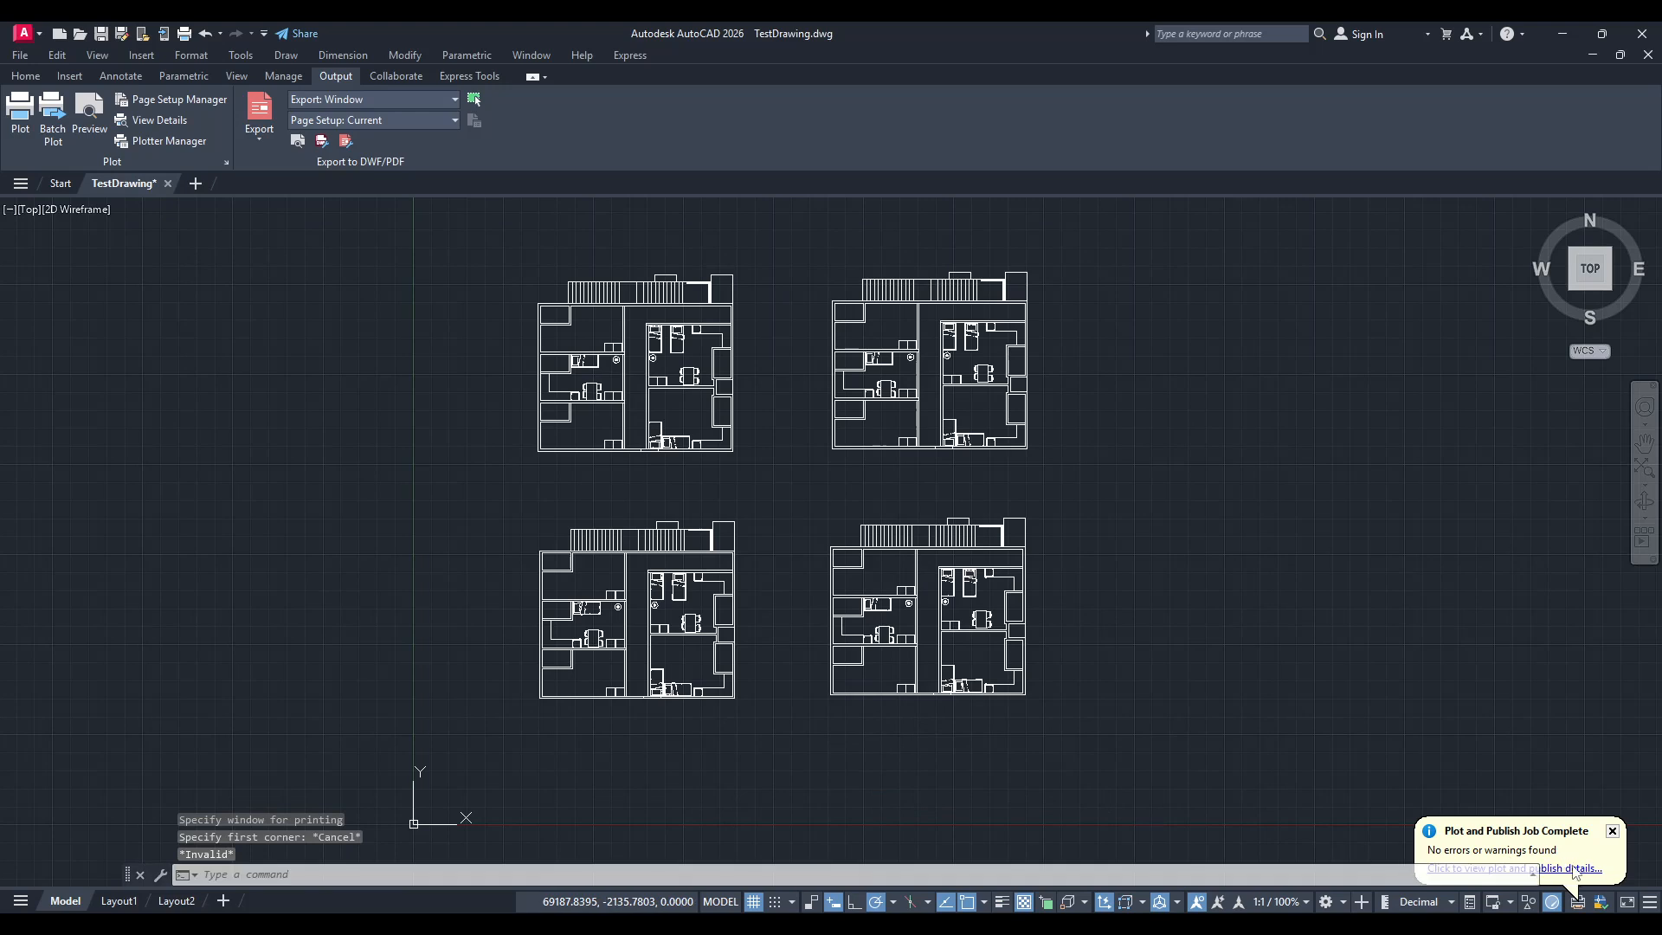
- View the plot details confirming TestDrawing.pdf plotted to the Desktop, then dismiss them
click(1517, 869)
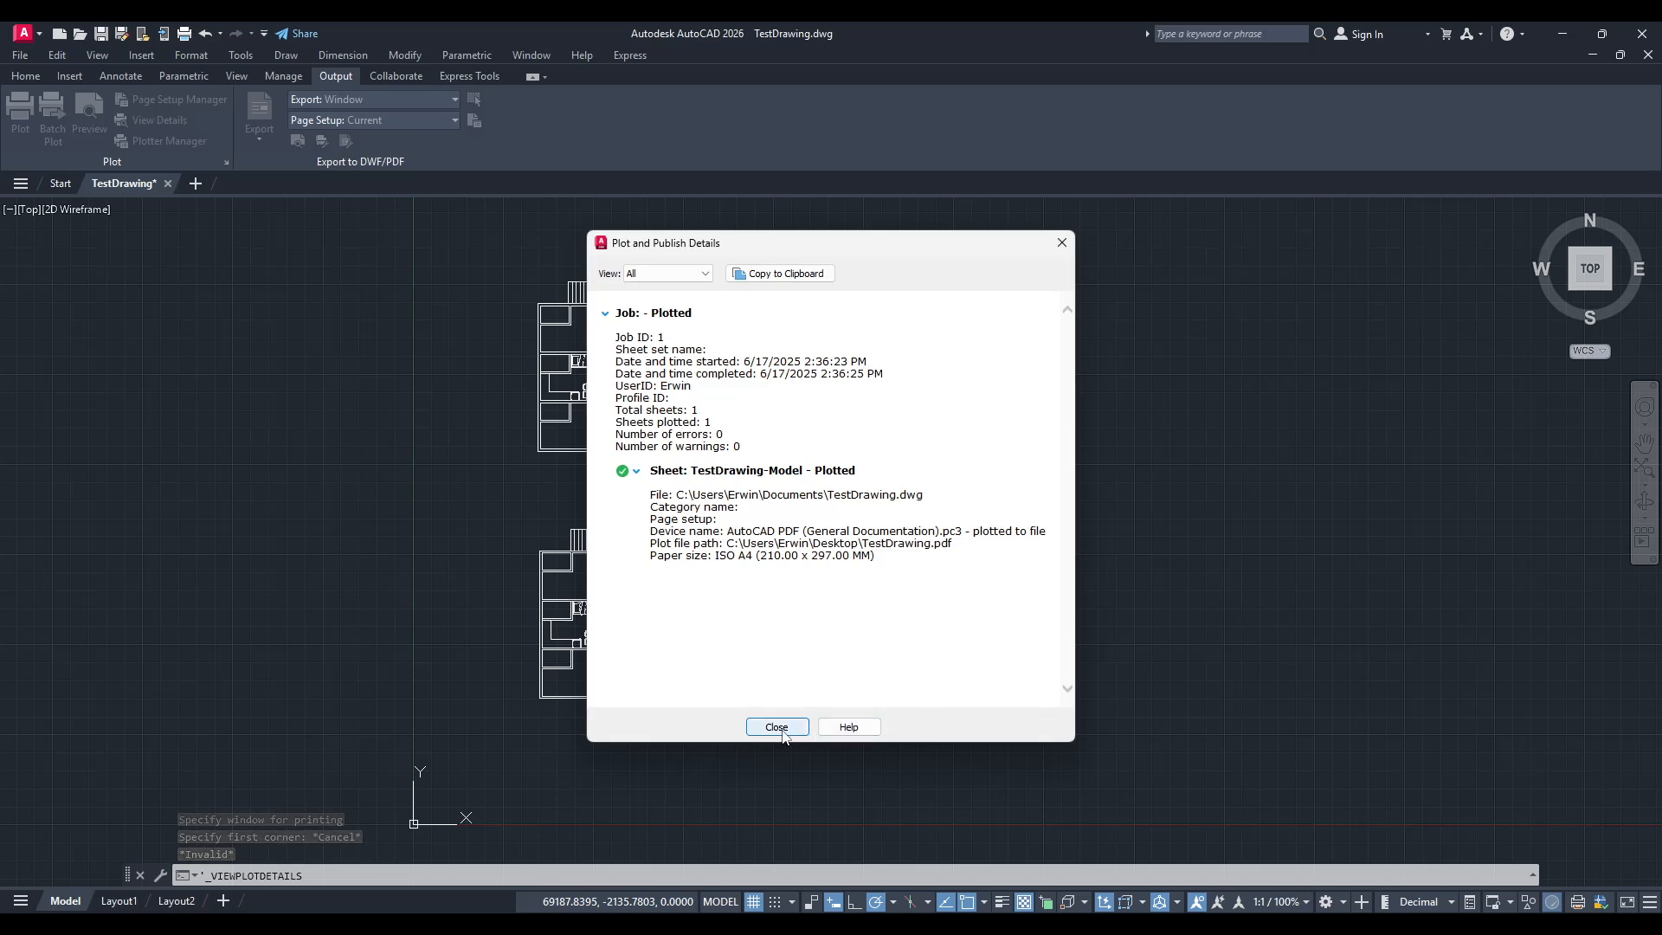
click(776, 727)
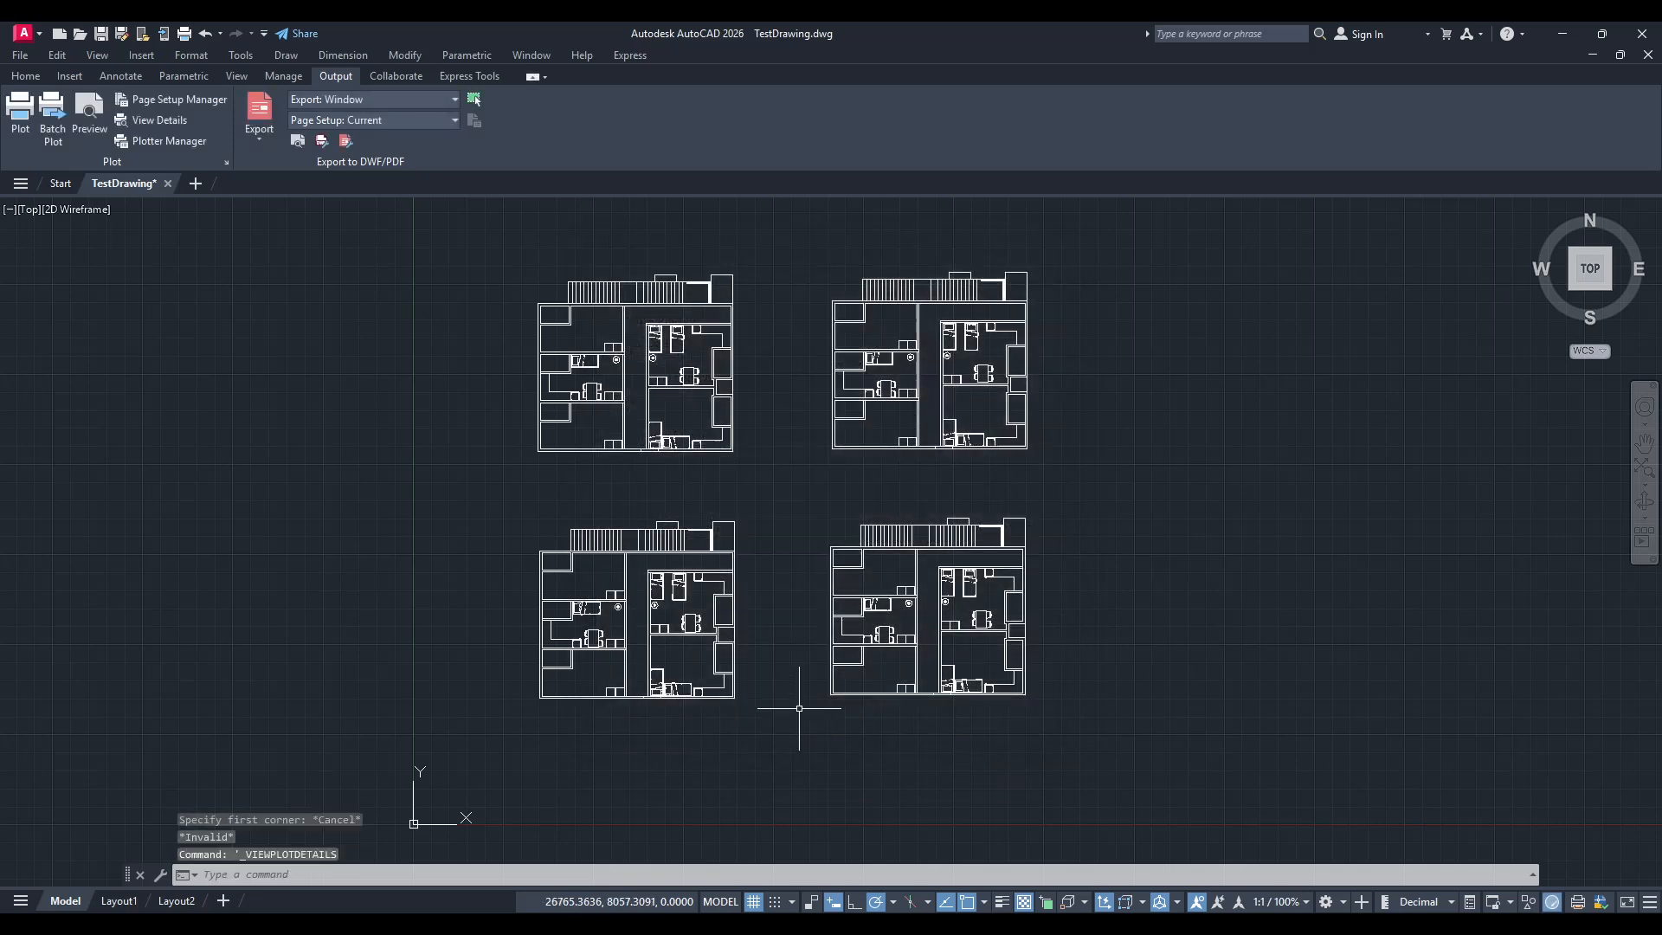